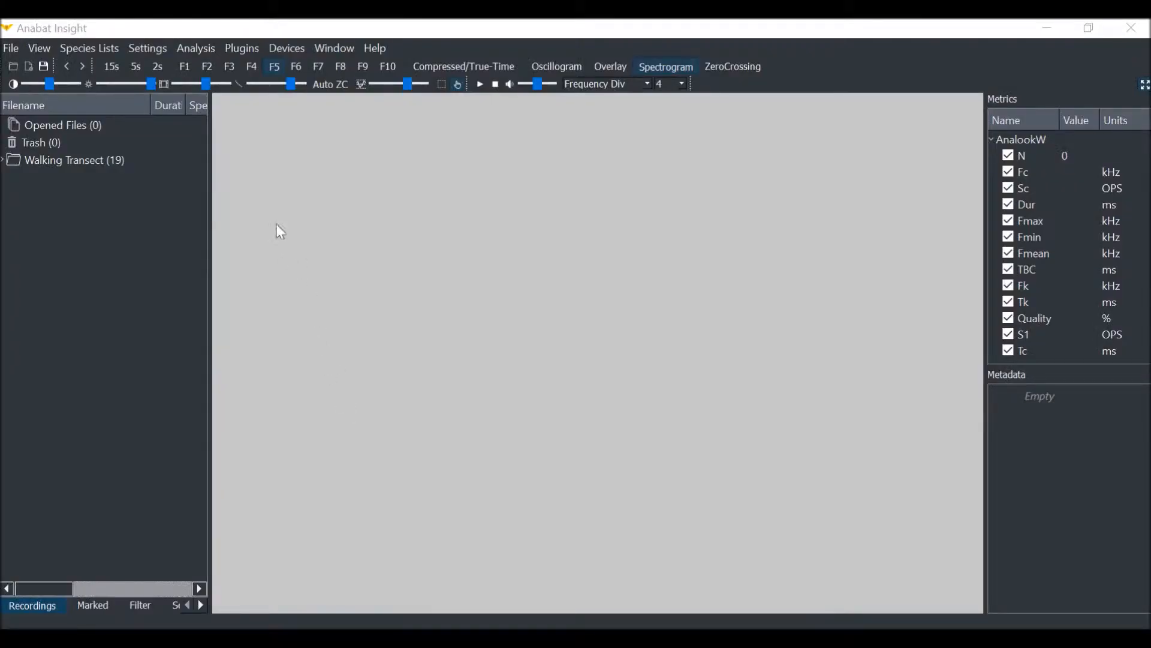
Open the Settings menu to reveal the Trigger and Smoothness options
click(148, 48)
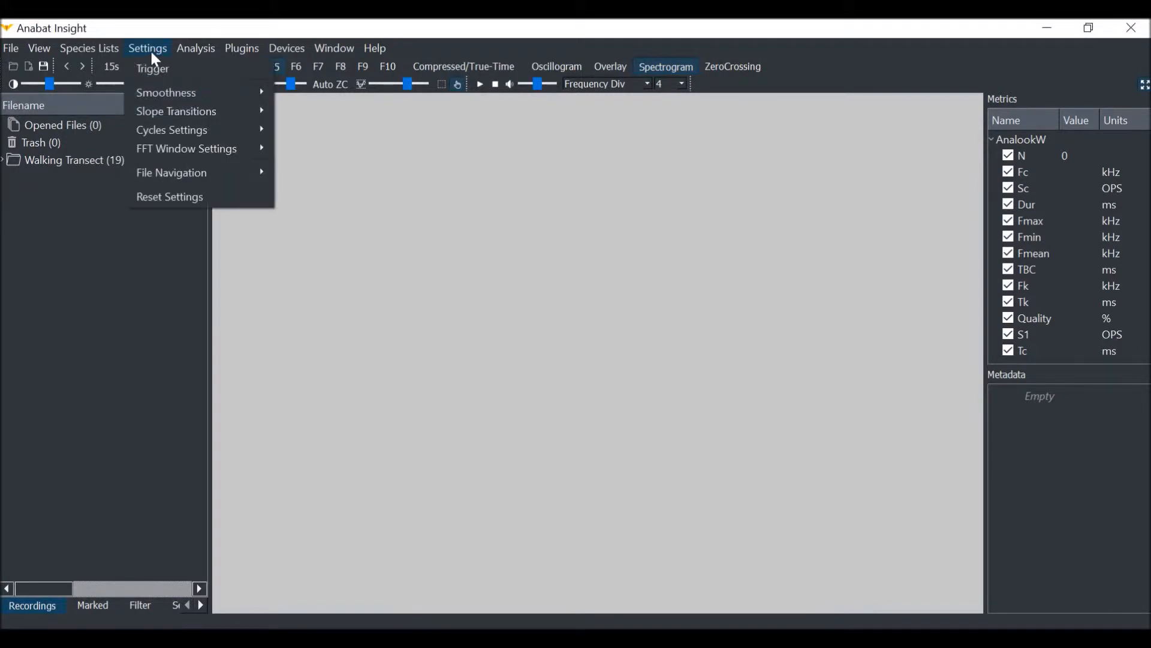
mouse_move(177, 72)
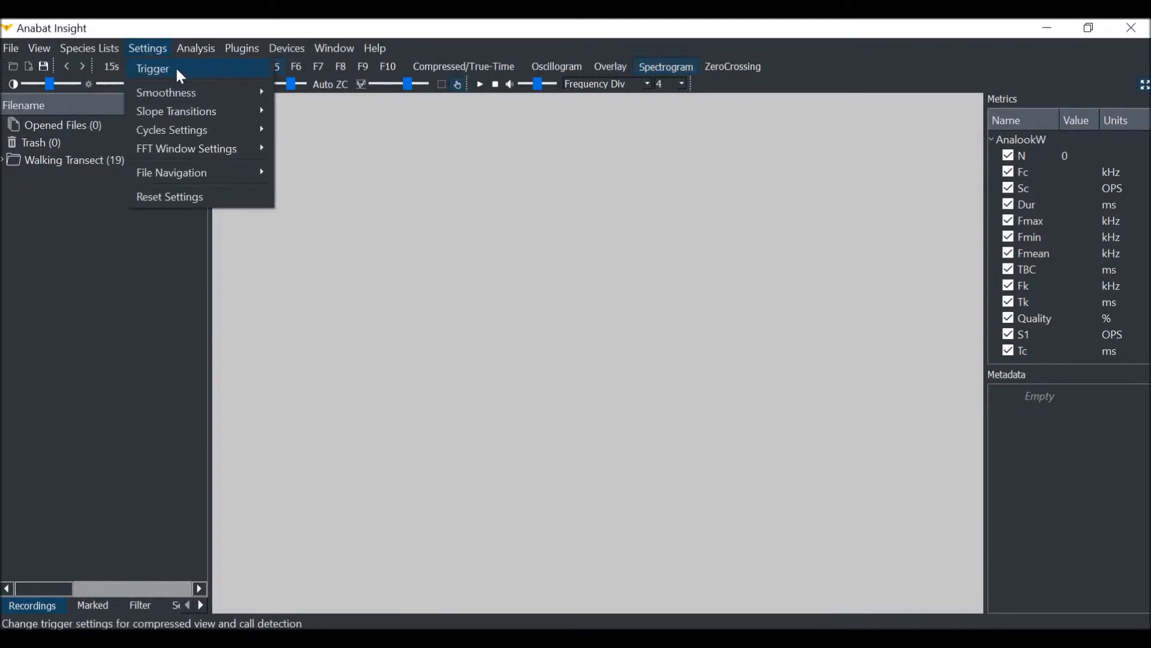
Set the trigger Min Freq to 12 kHz and Max Freq to 200 kHz, and save
click(153, 69)
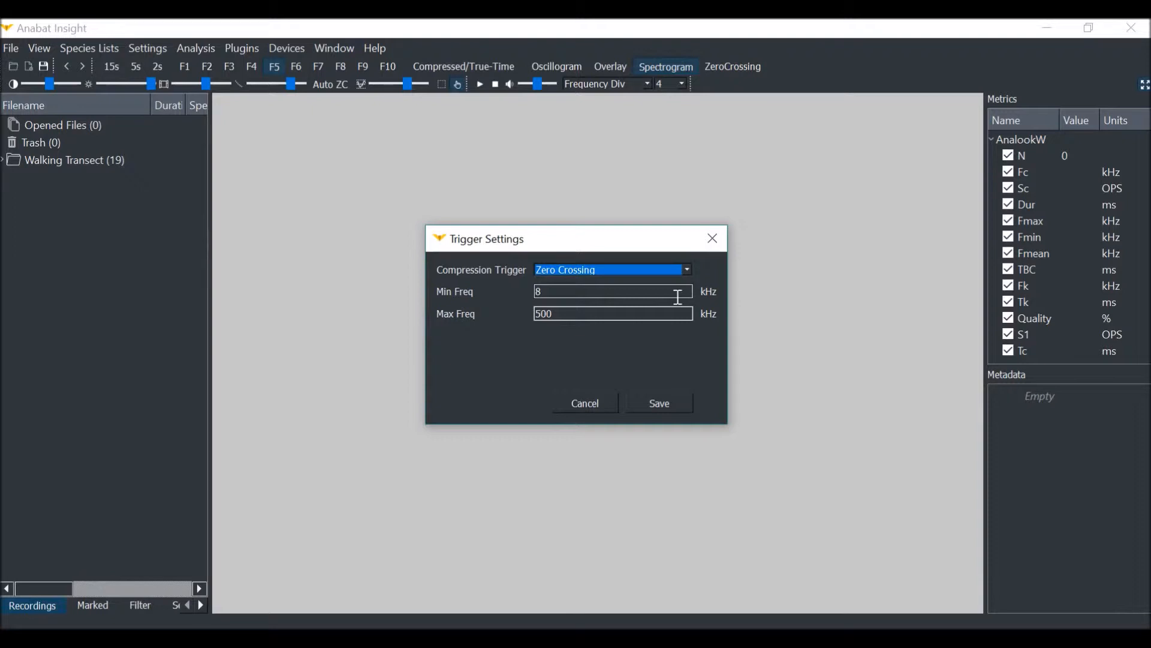
mouse_move(670, 302)
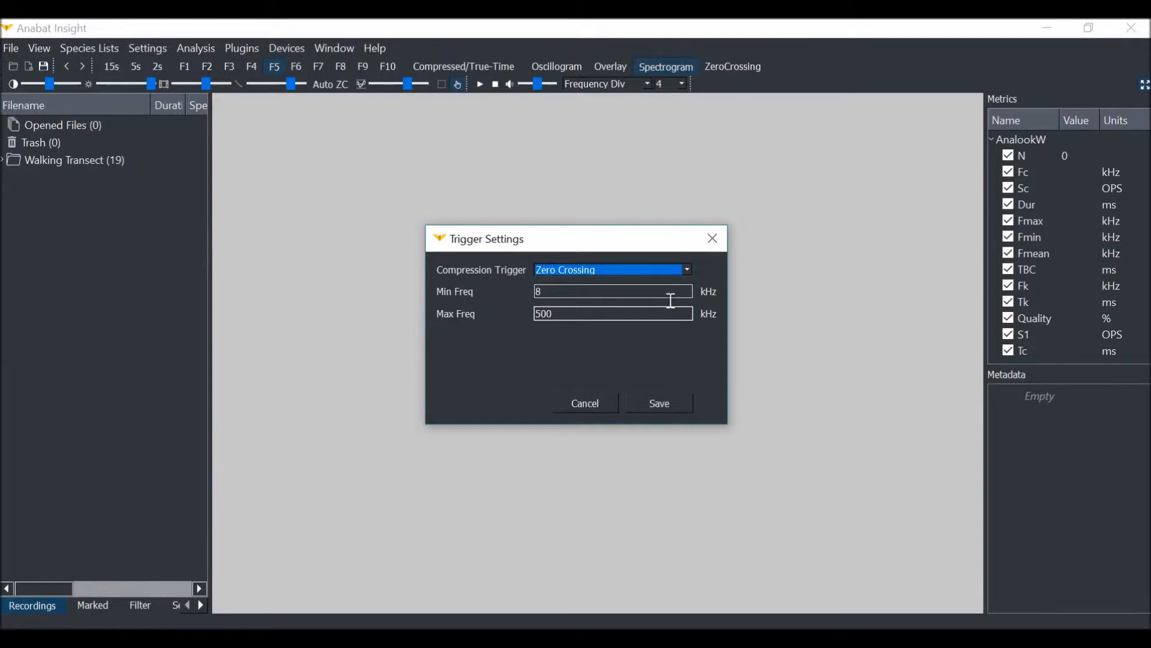
click(613, 292)
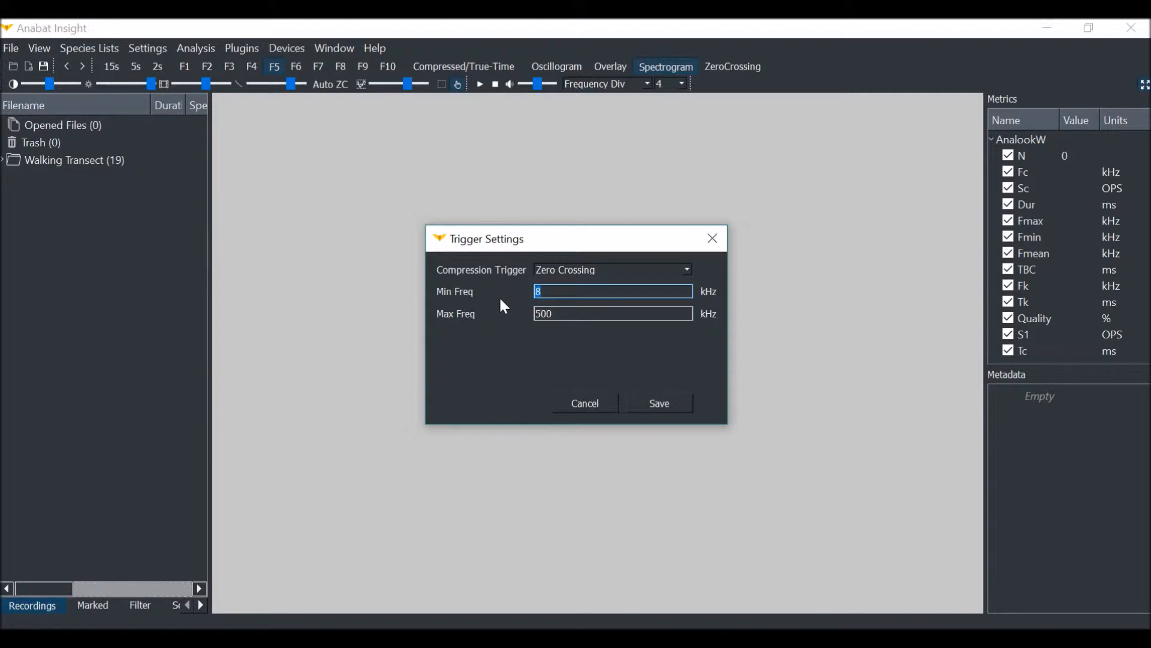
text(1)
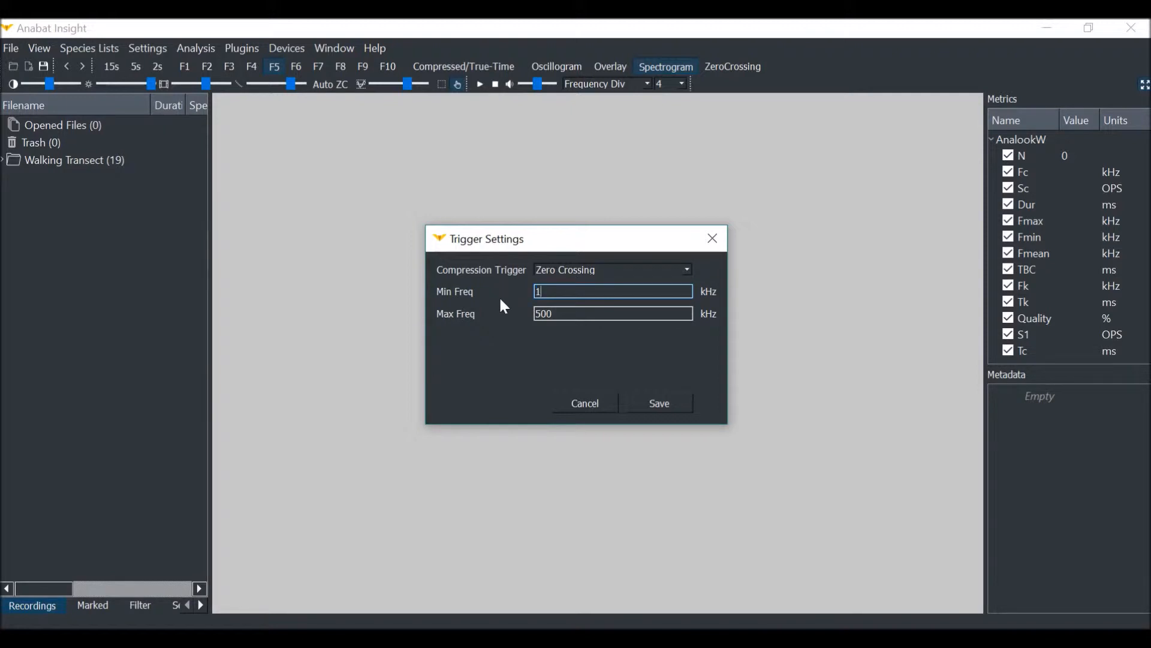
text(2)
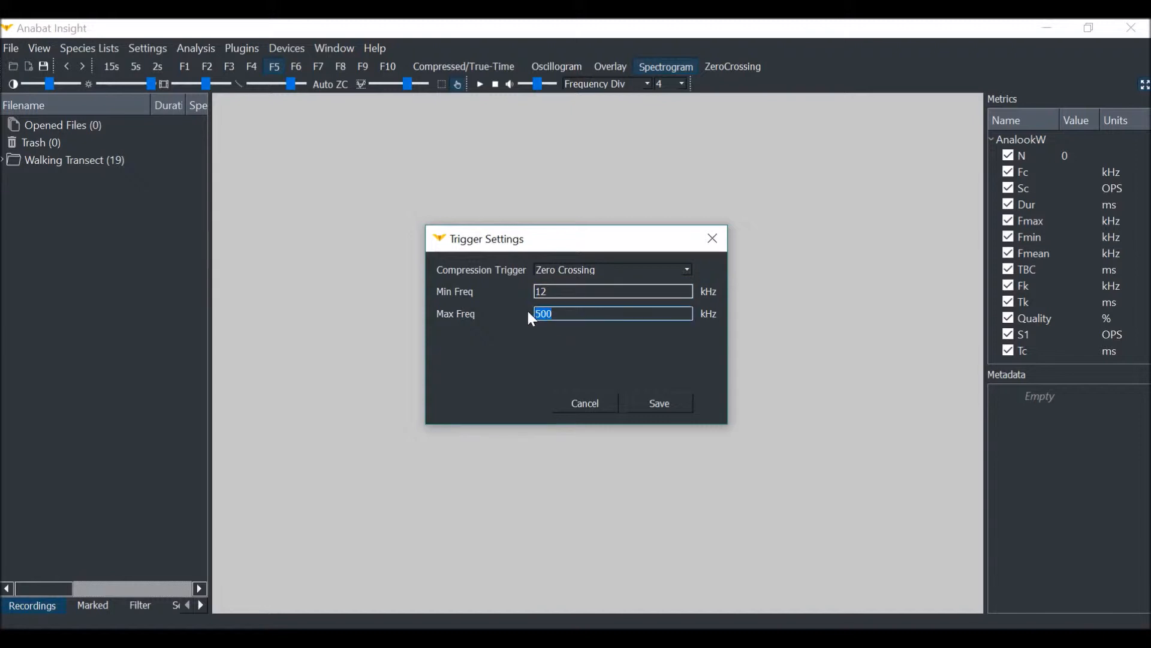
text(2)
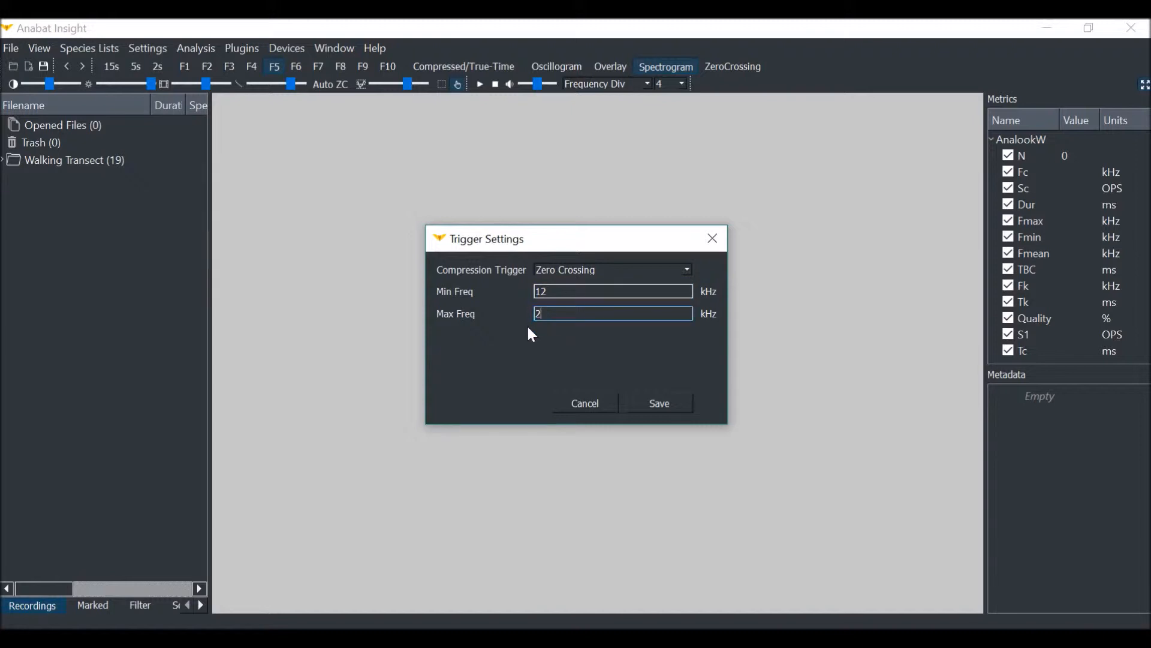
text(200)
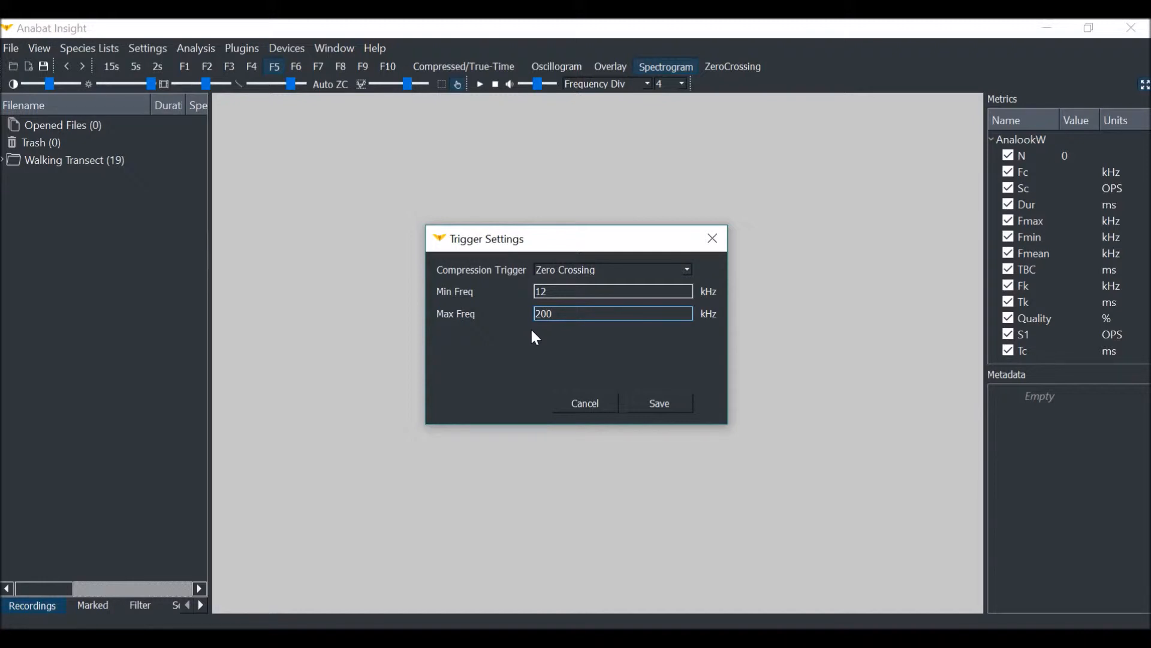
mouse_move(550, 372)
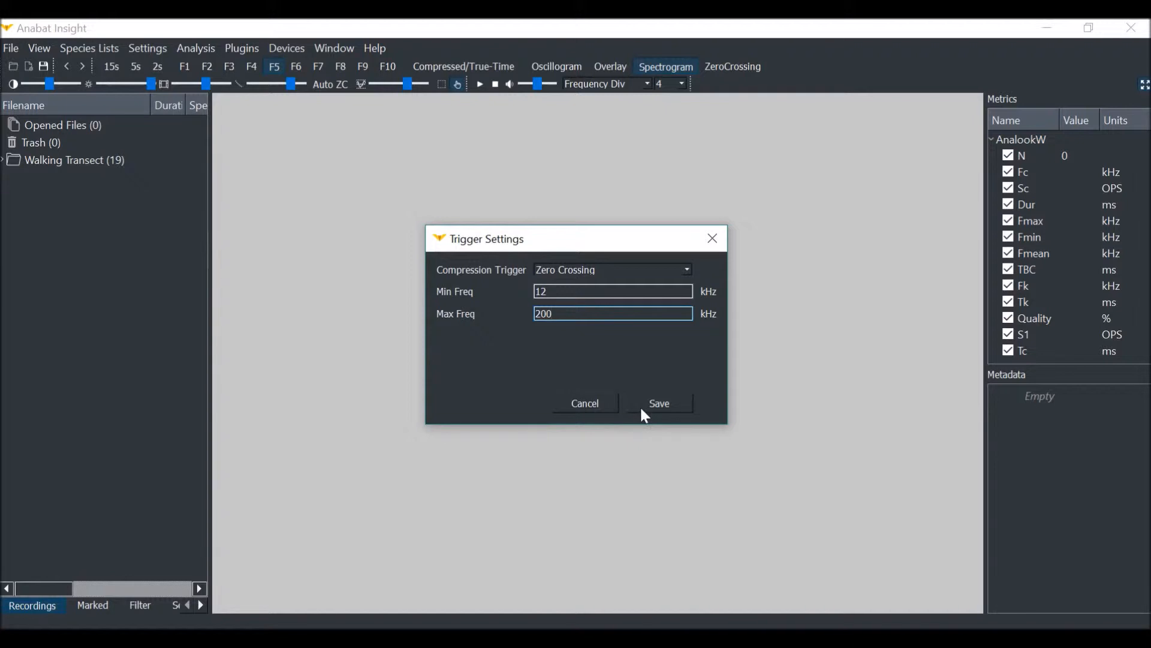
click(659, 403)
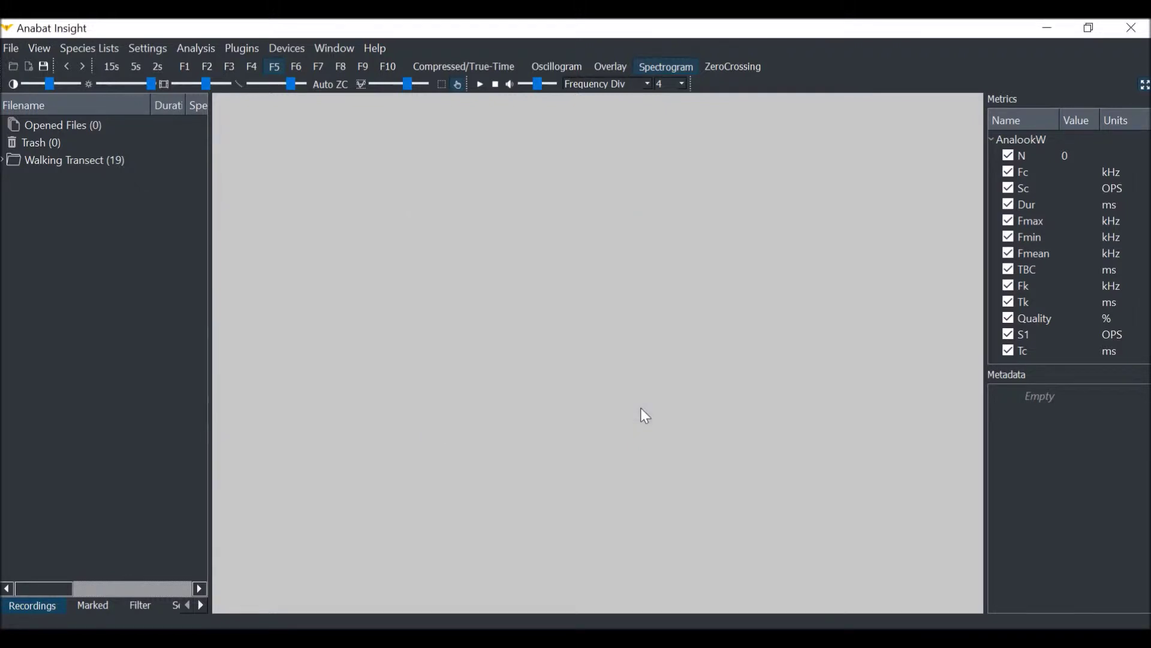
mouse_move(613, 417)
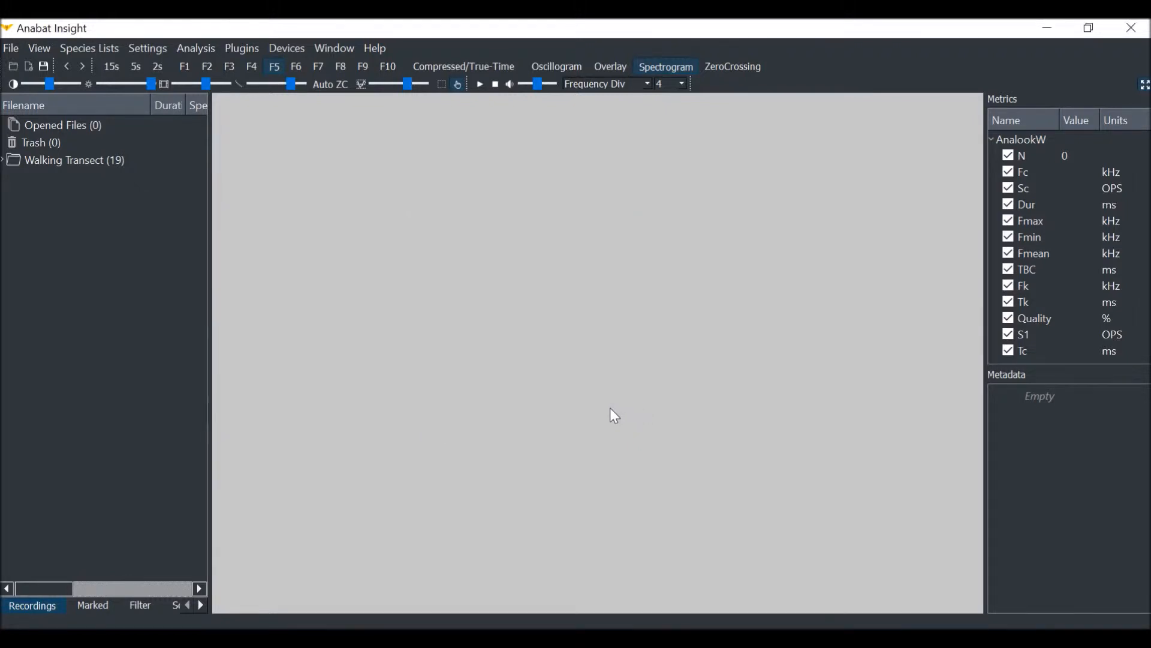
mouse_move(359, 181)
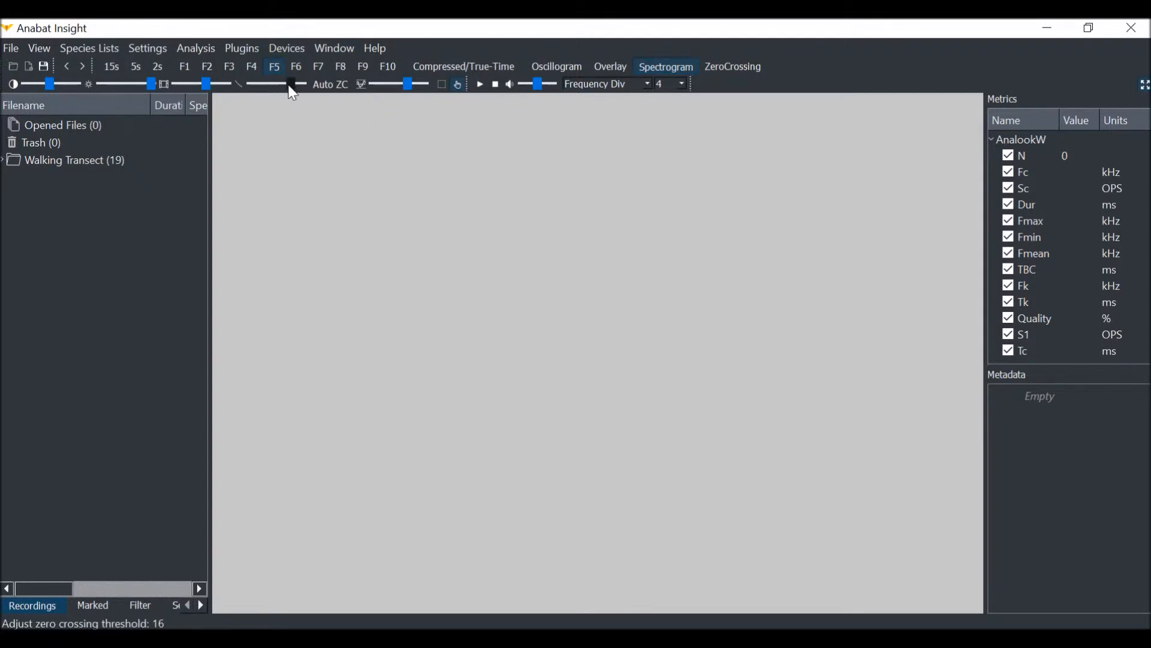
Slide the zero-crossing threshold down to 9, then up past 11
drag(292, 84, 272, 84)
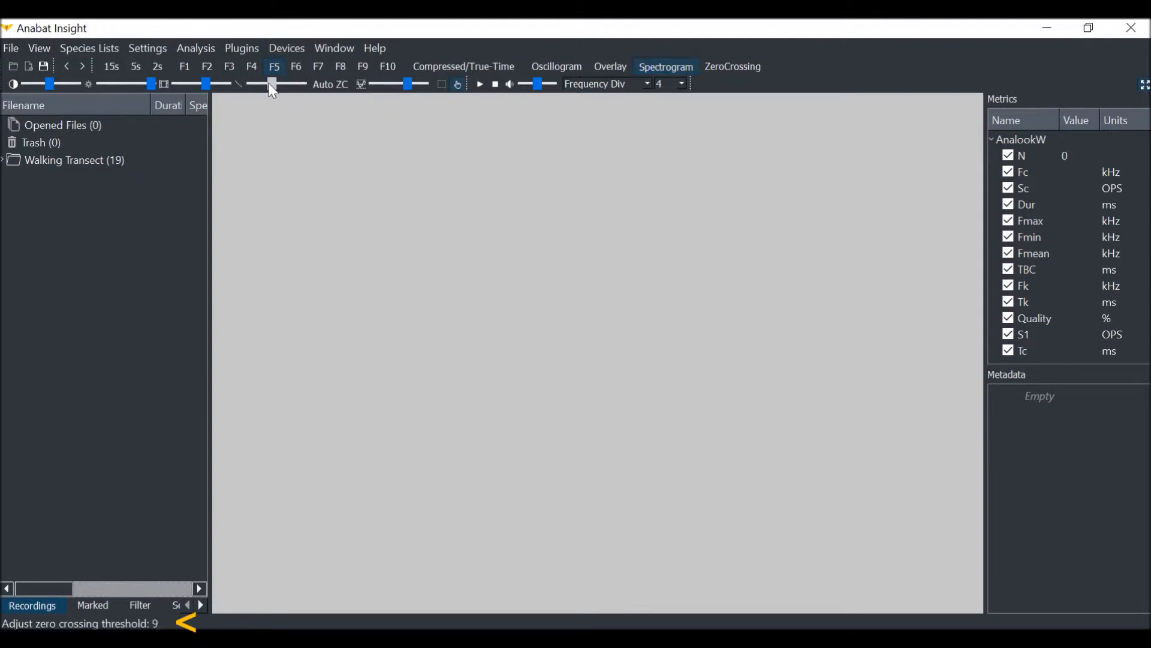
drag(272, 84, 279, 84)
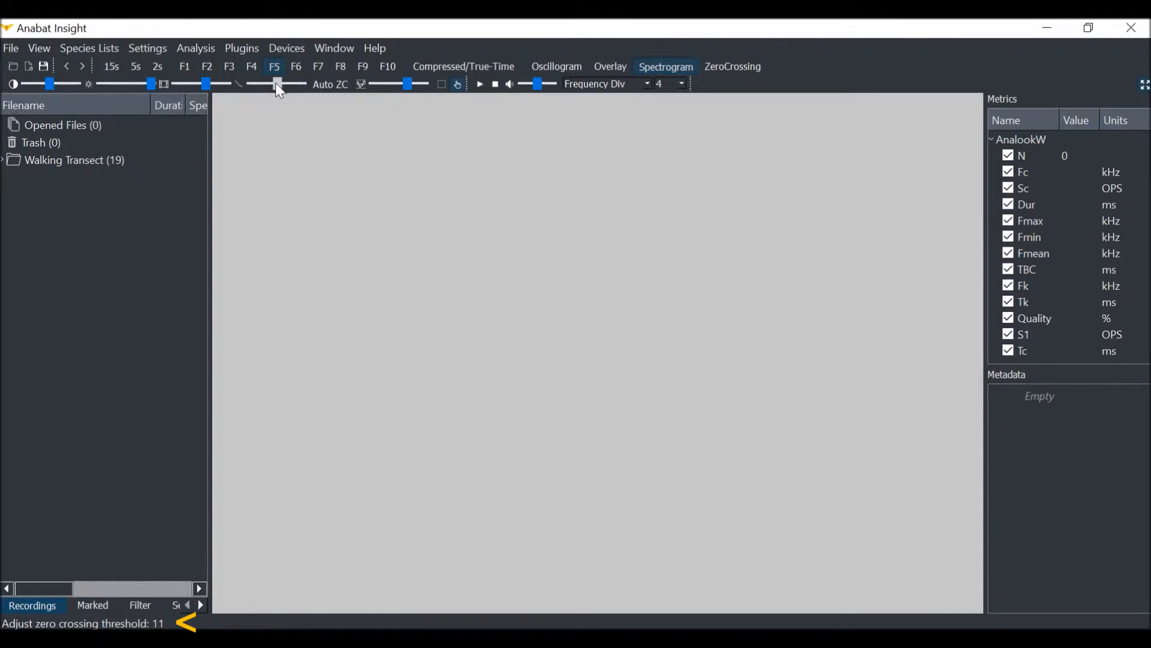
drag(277, 84, 301, 84)
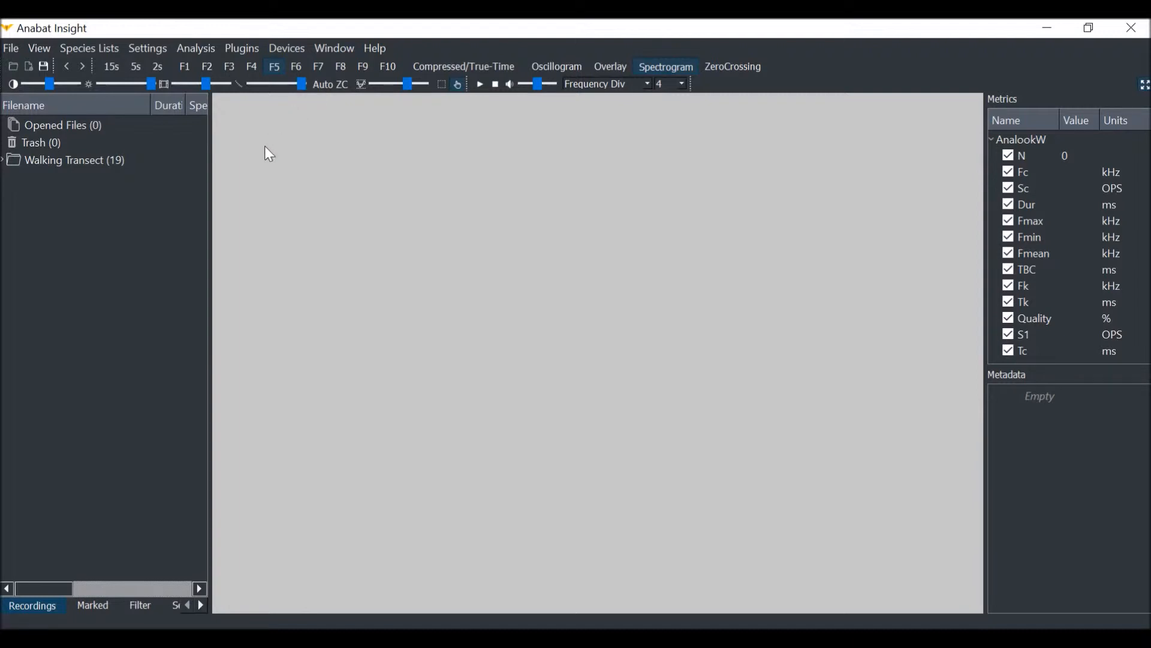
mouse_move(179, 188)
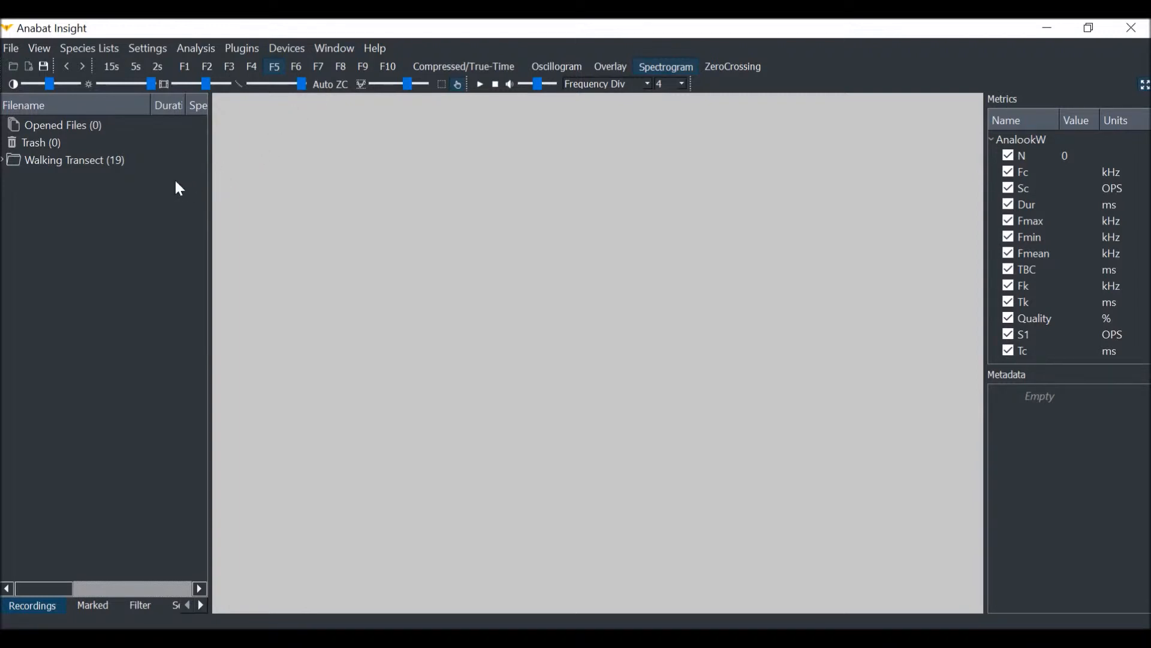
mouse_move(67, 181)
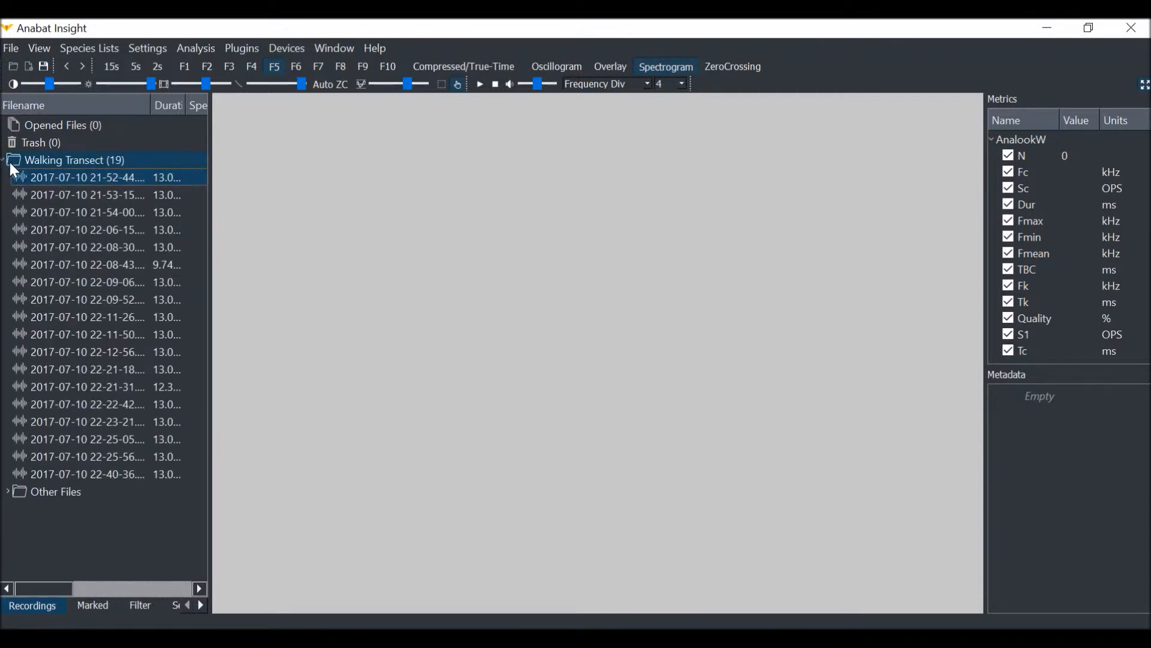
click(84, 247)
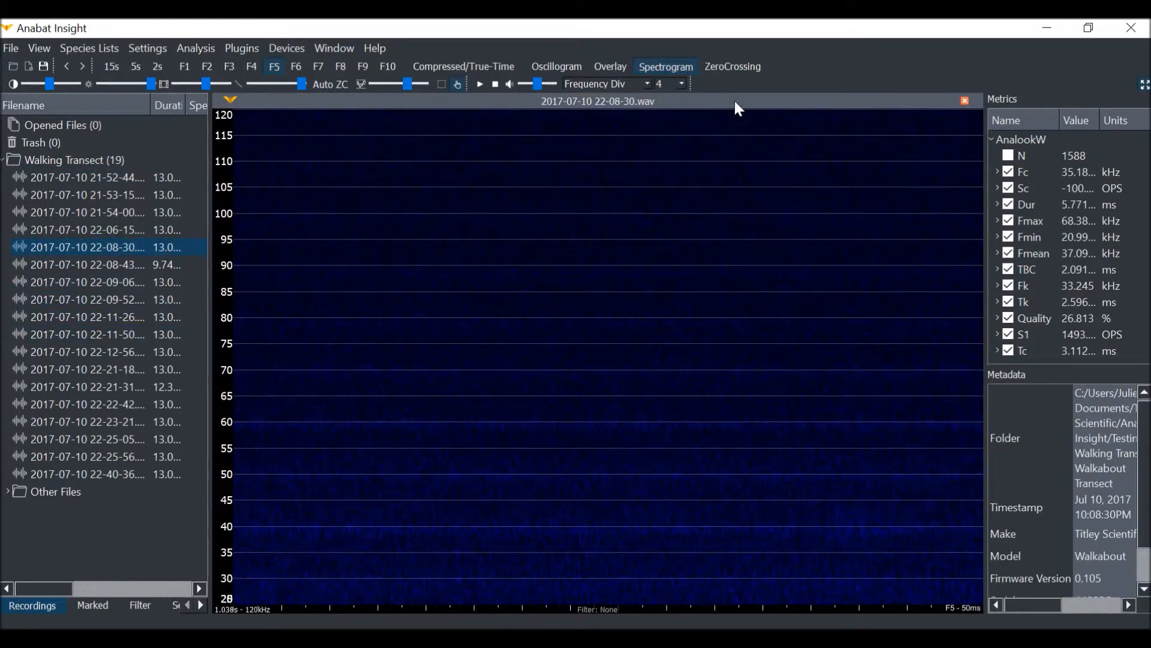
Turn on the ZeroCrossing view so dots appear beneath the spectrogram
click(732, 67)
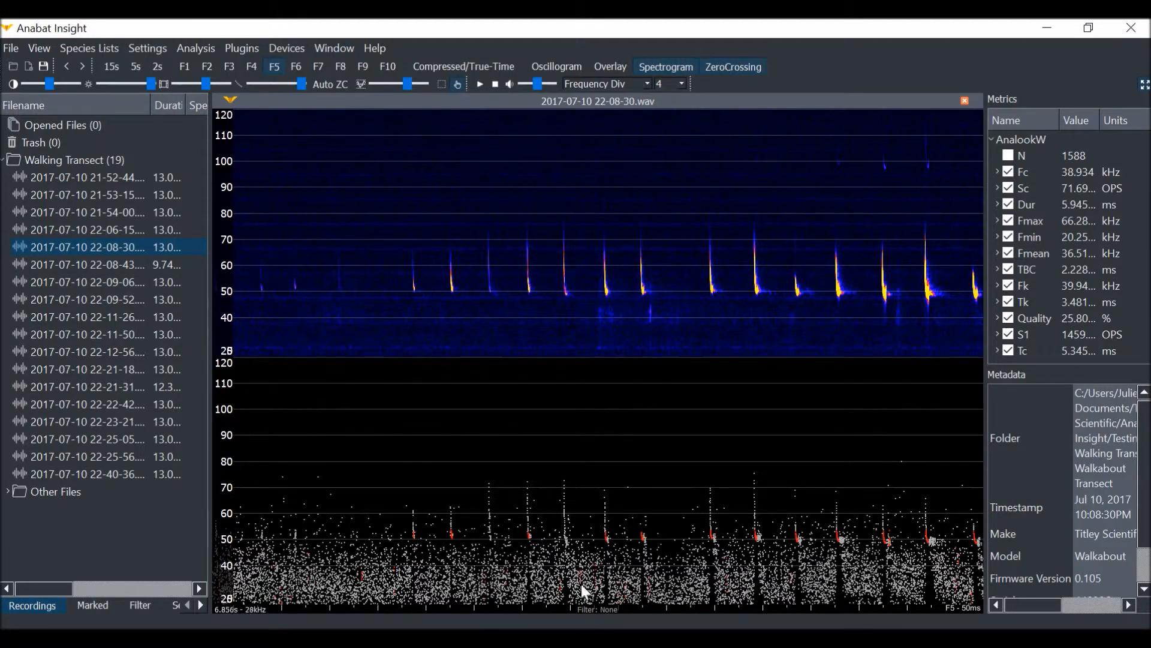
mouse_move(565, 459)
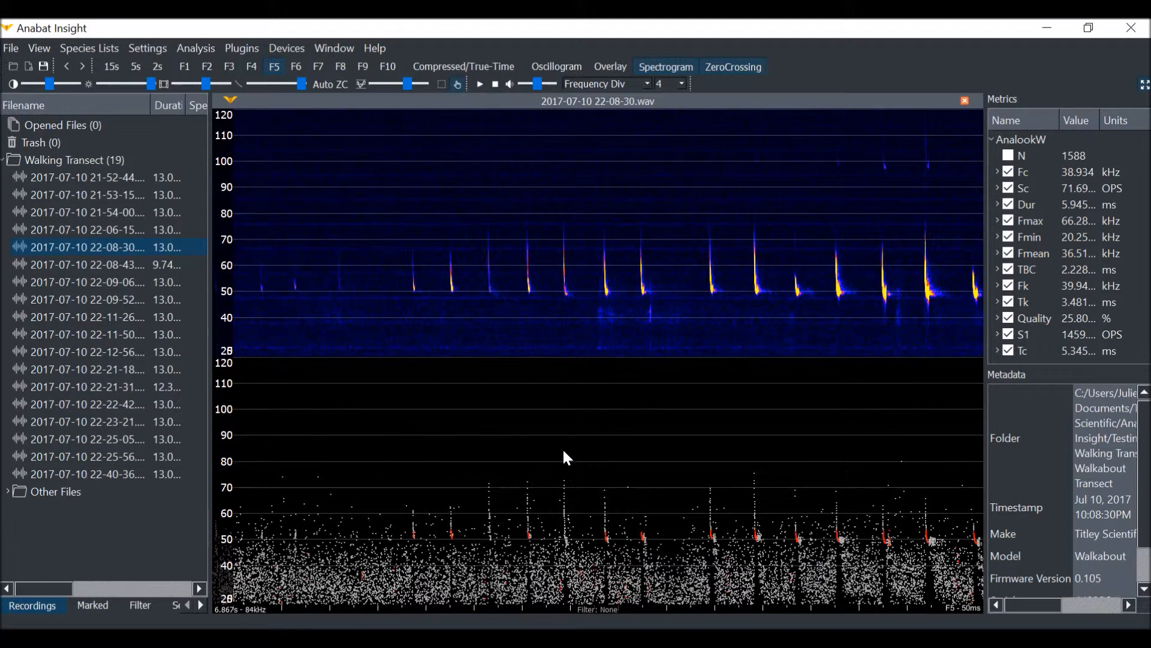
mouse_move(483, 72)
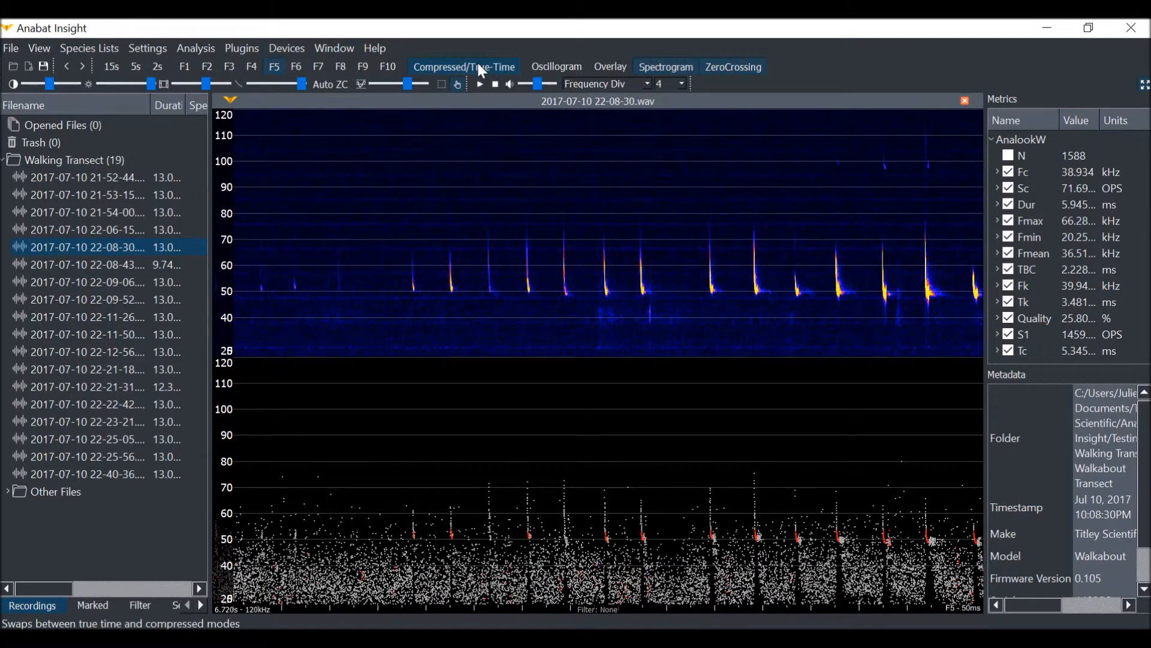
mouse_move(481, 71)
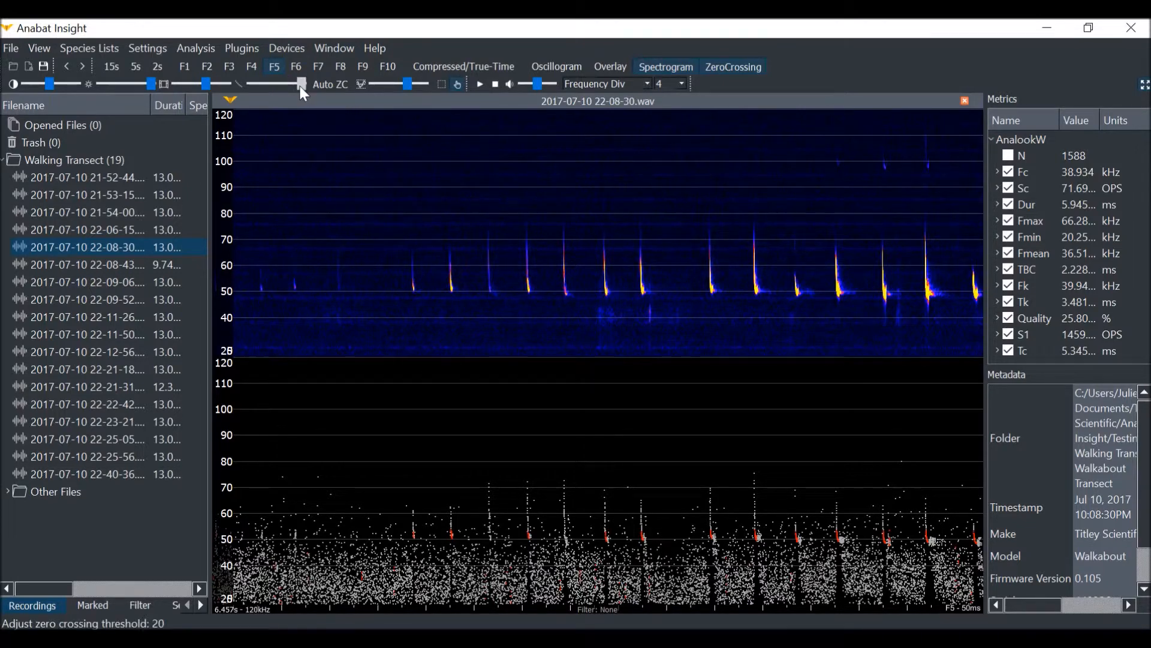
drag(300, 84, 292, 84)
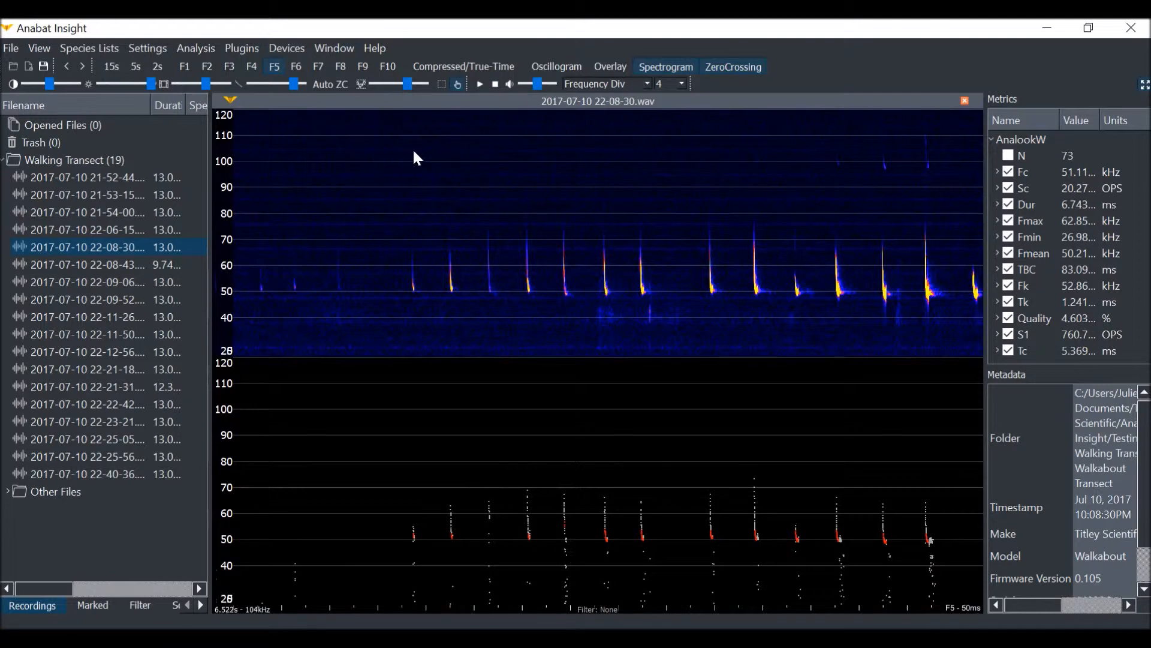
click(464, 66)
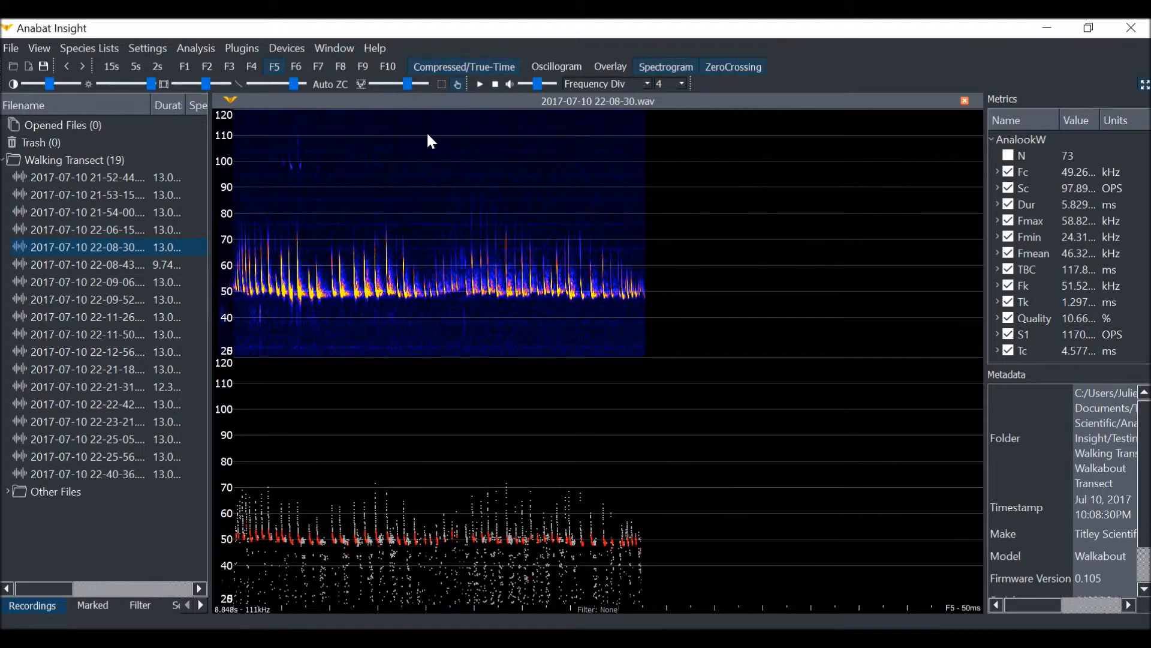
drag(269, 84, 294, 84)
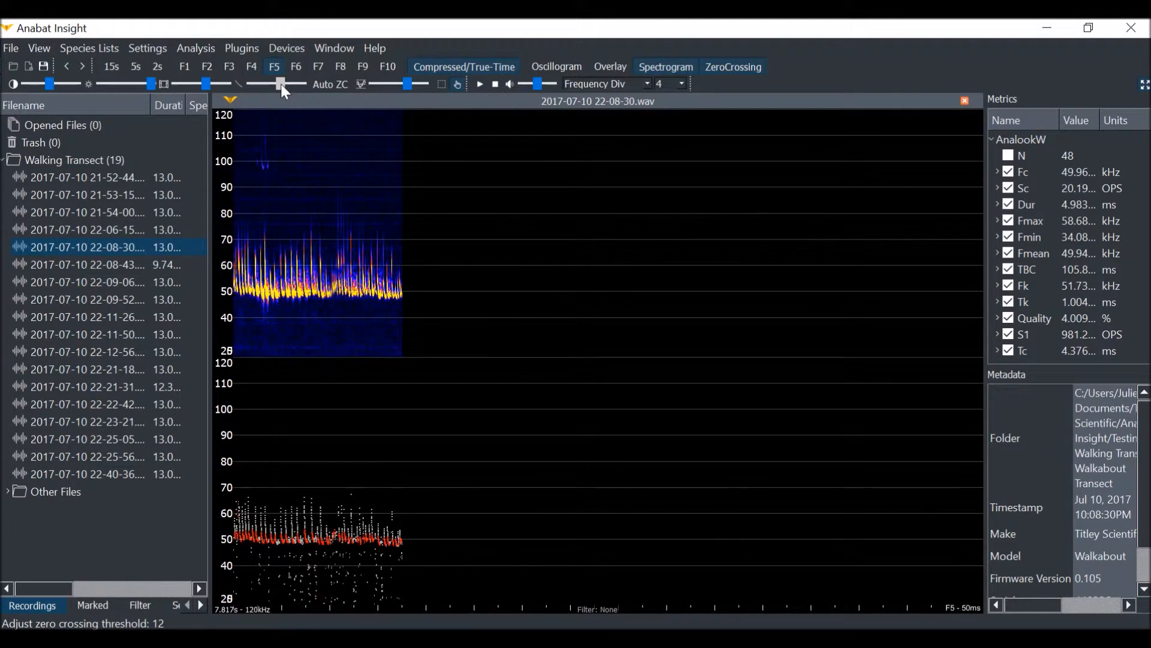
drag(280, 84, 272, 84)
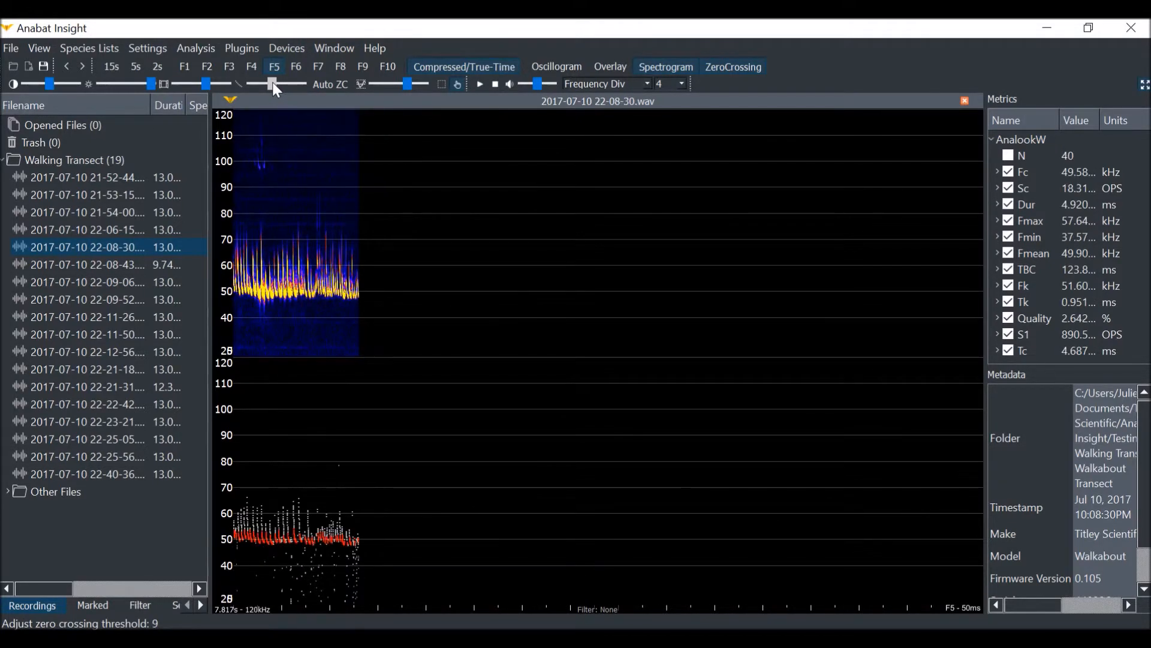
drag(272, 84, 288, 84)
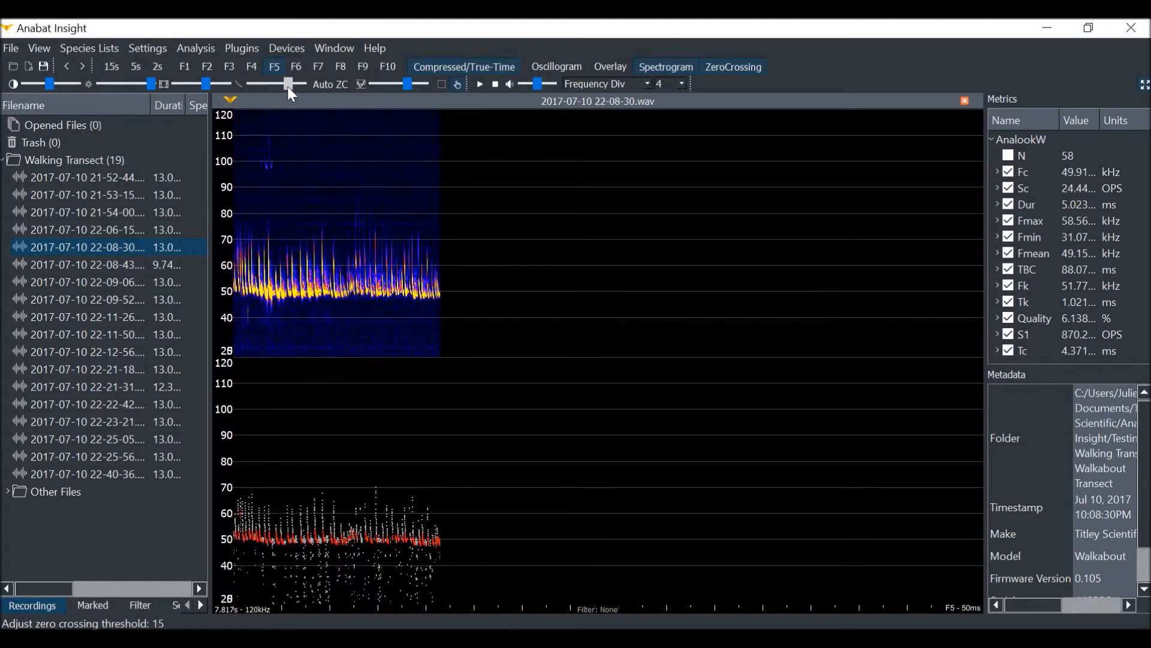
drag(287, 84, 298, 84)
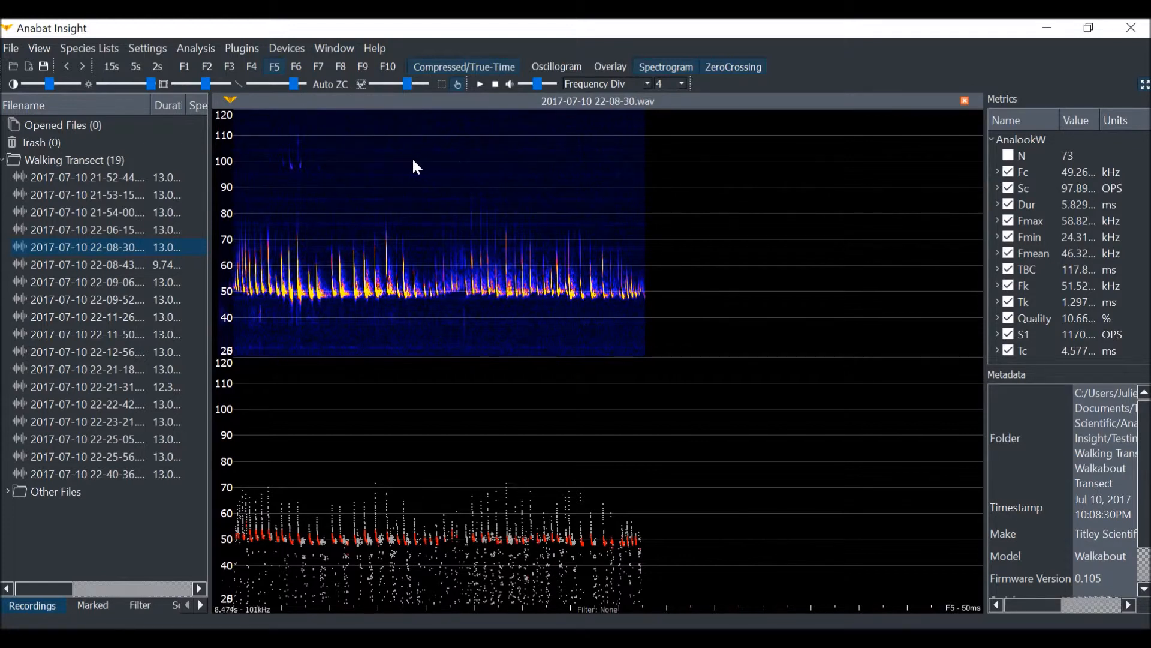
mouse_move(490, 68)
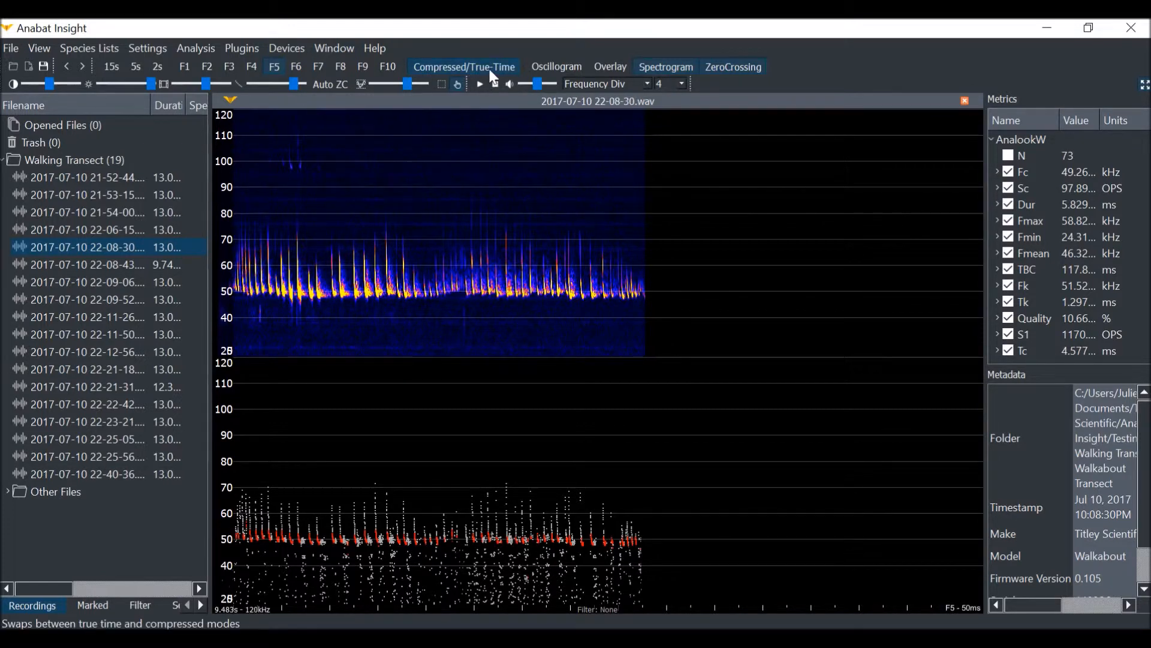
Switch to true-time view and lower the zero-crossing threshold to 18
click(465, 67)
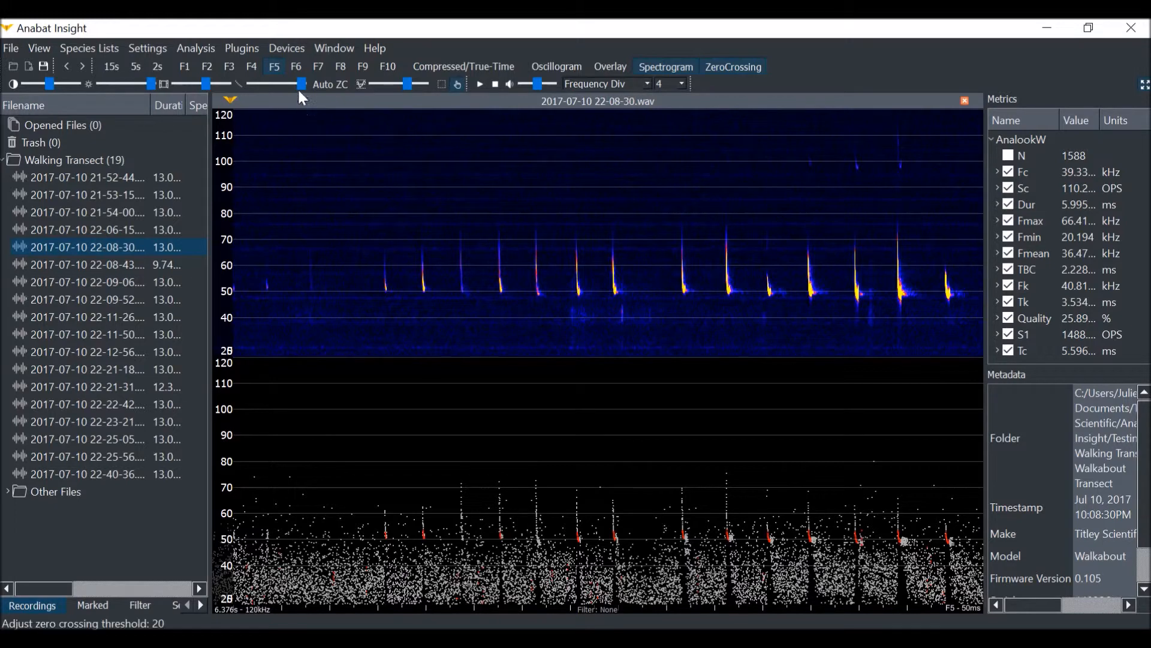
drag(299, 84, 300, 84)
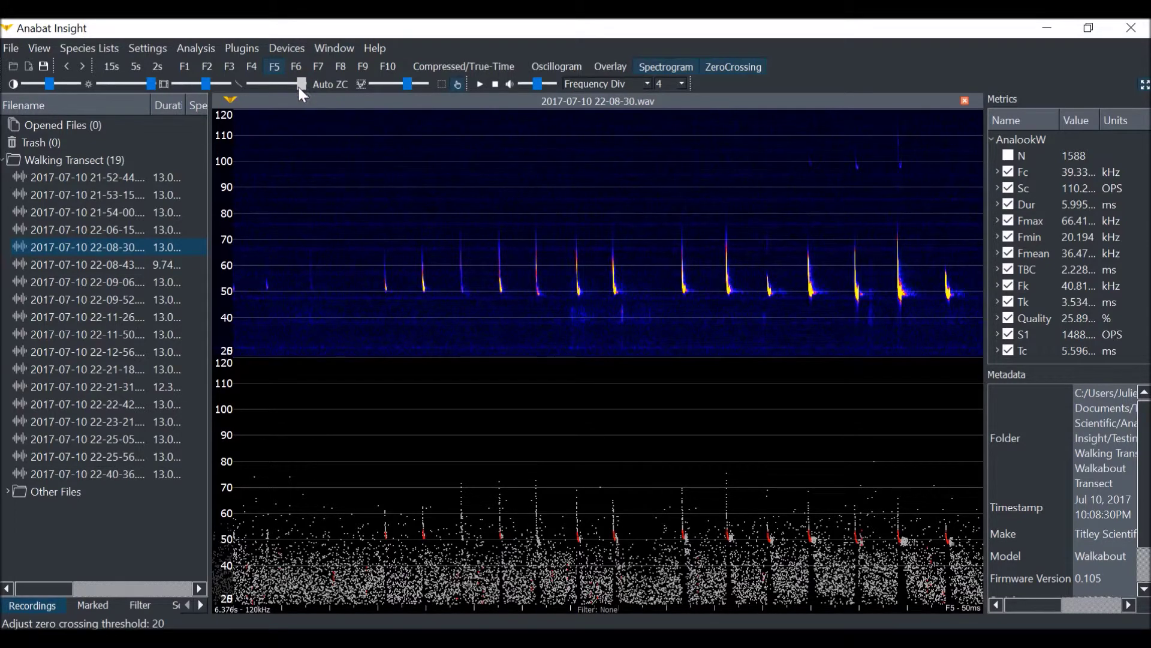
drag(301, 84, 295, 84)
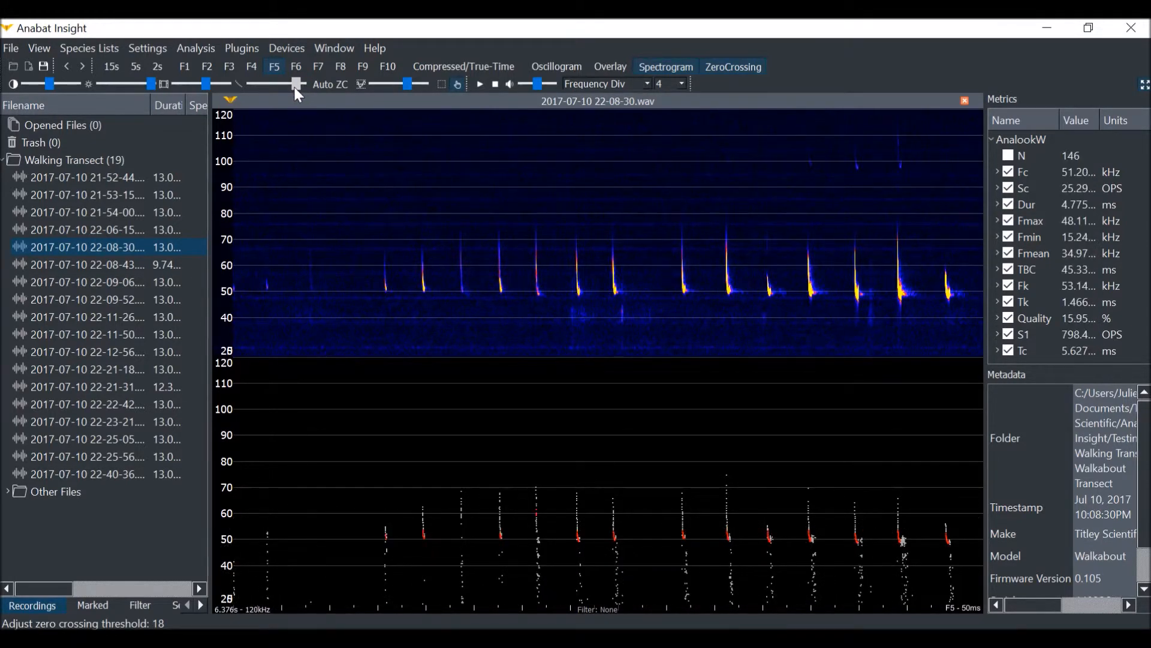
drag(293, 84, 272, 84)
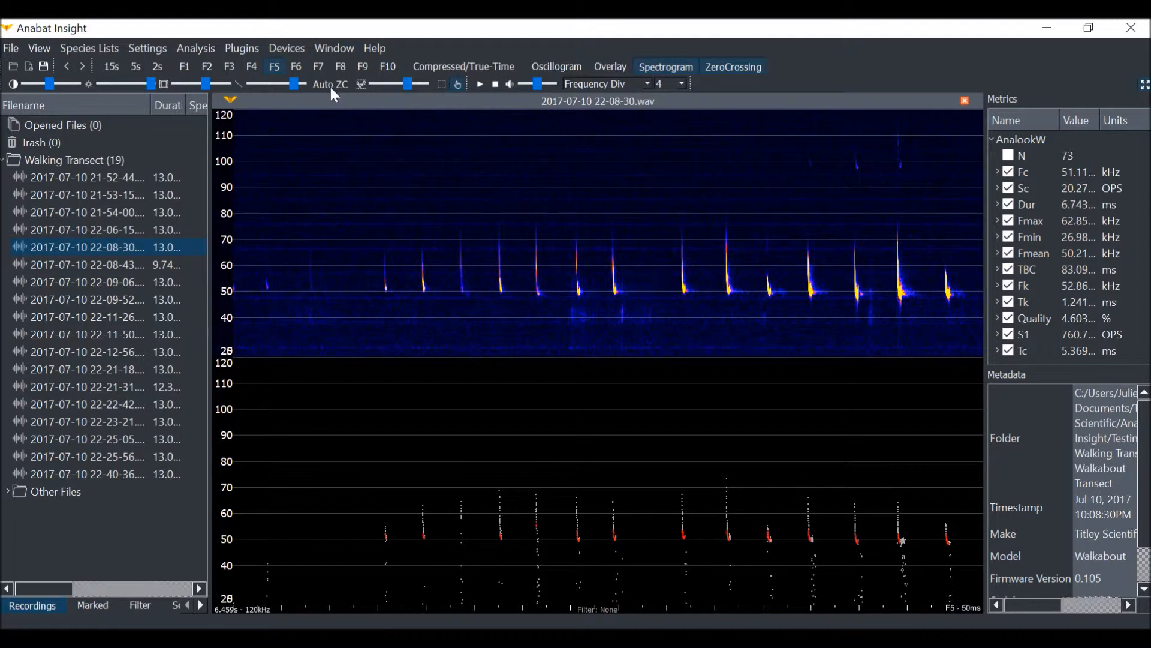
mouse_move(332, 93)
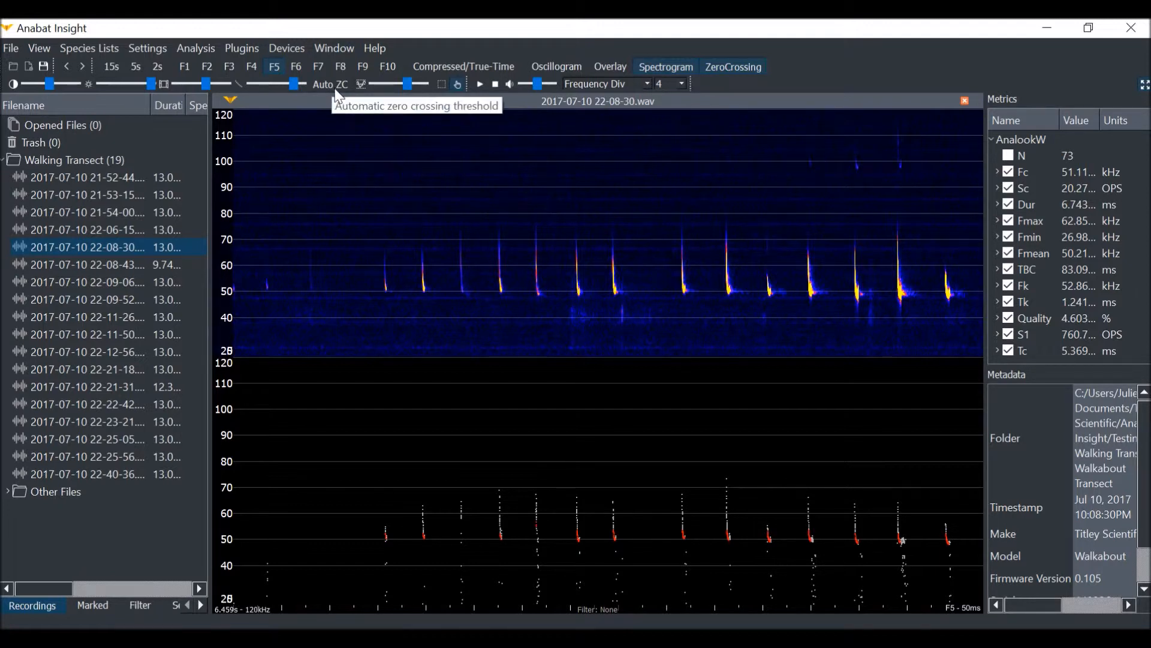
mouse_move(368, 218)
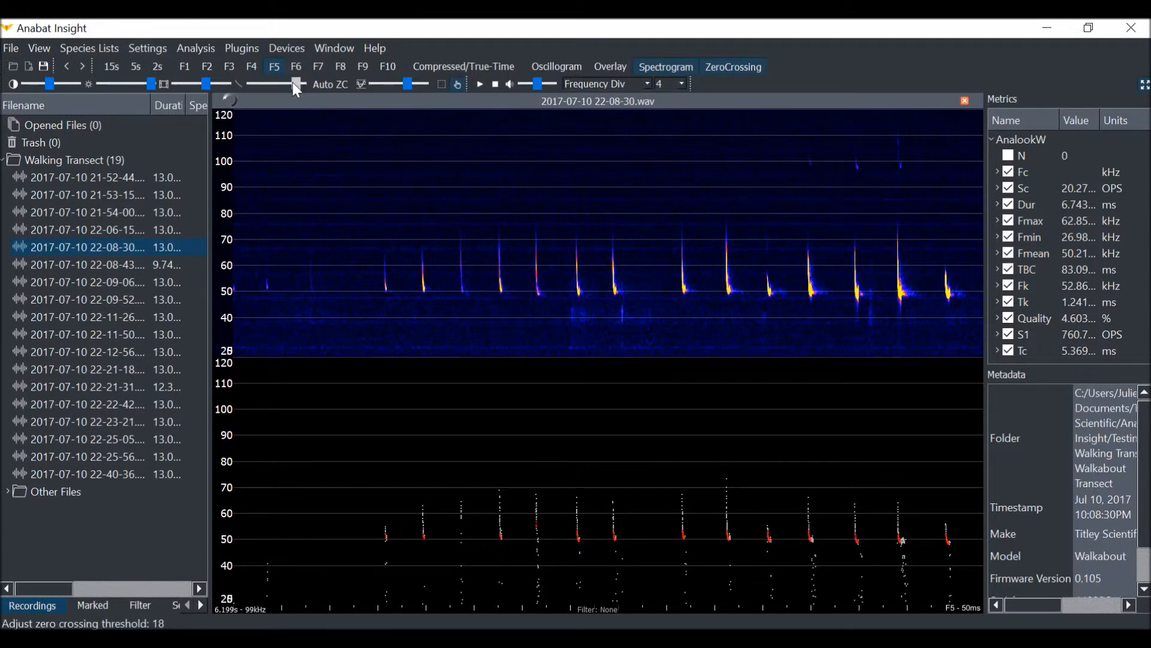
Raise the threshold back up and apply built-in smoothness filter 5
drag(296, 82, 301, 82)
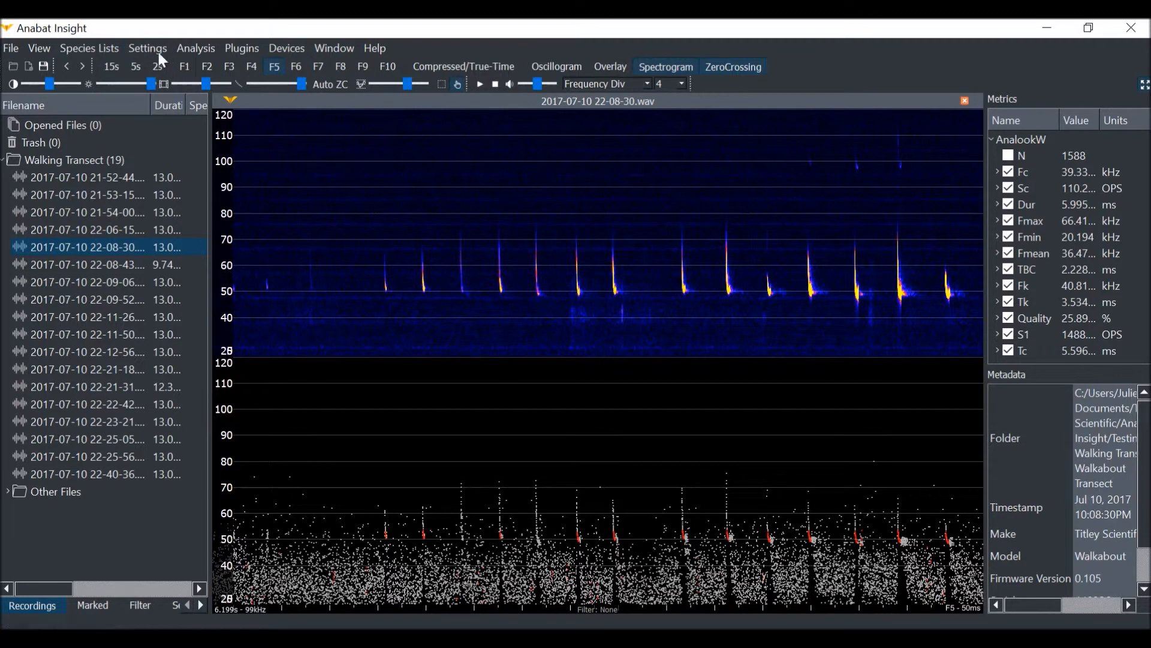
click(148, 48)
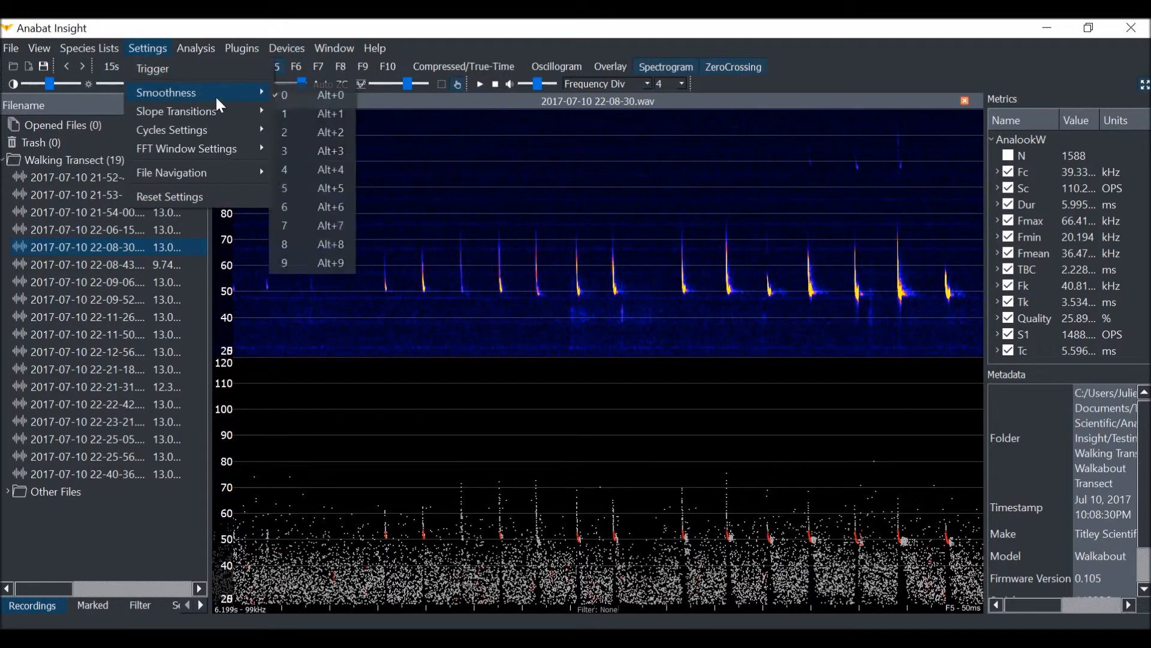
mouse_move(300, 186)
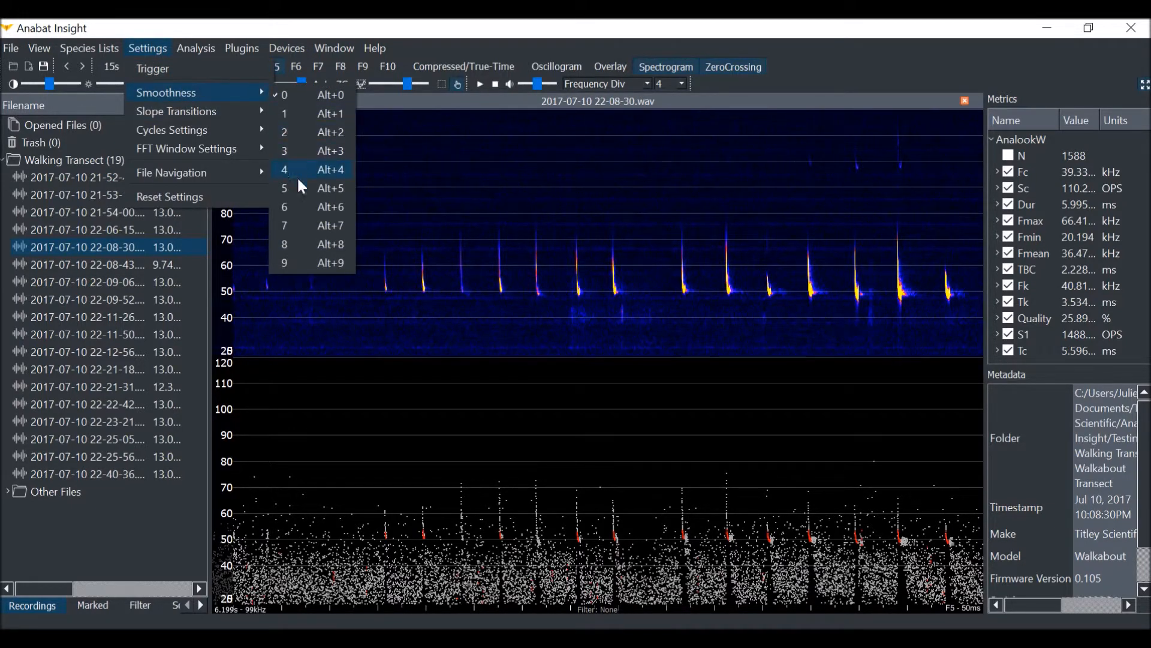
click(284, 187)
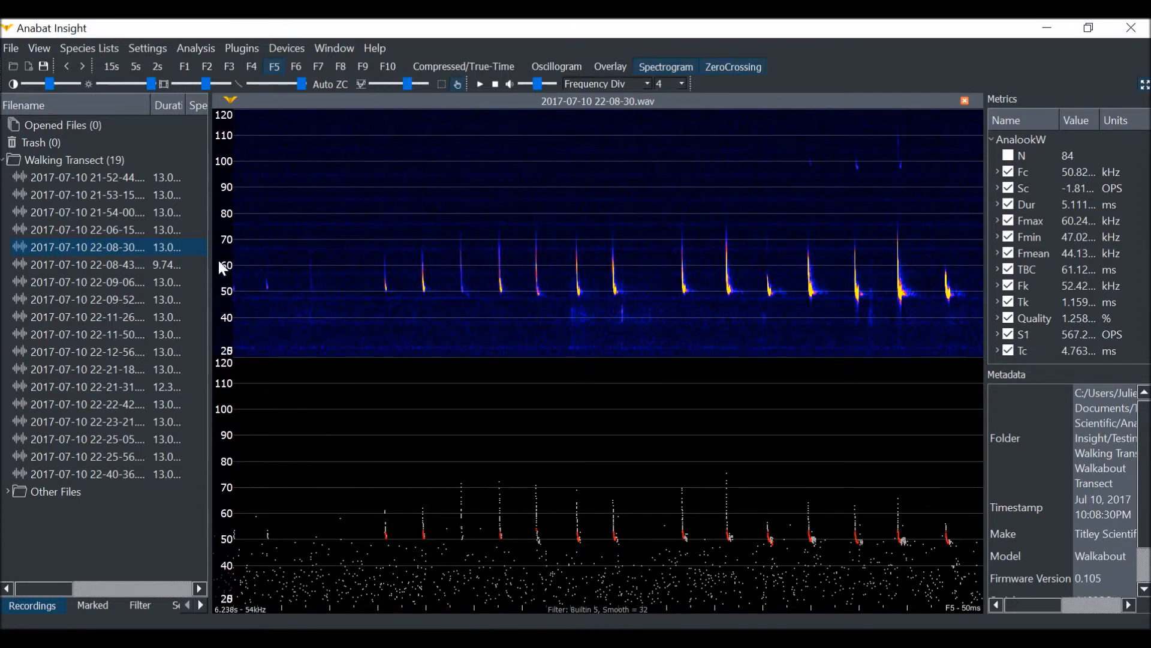
click(147, 48)
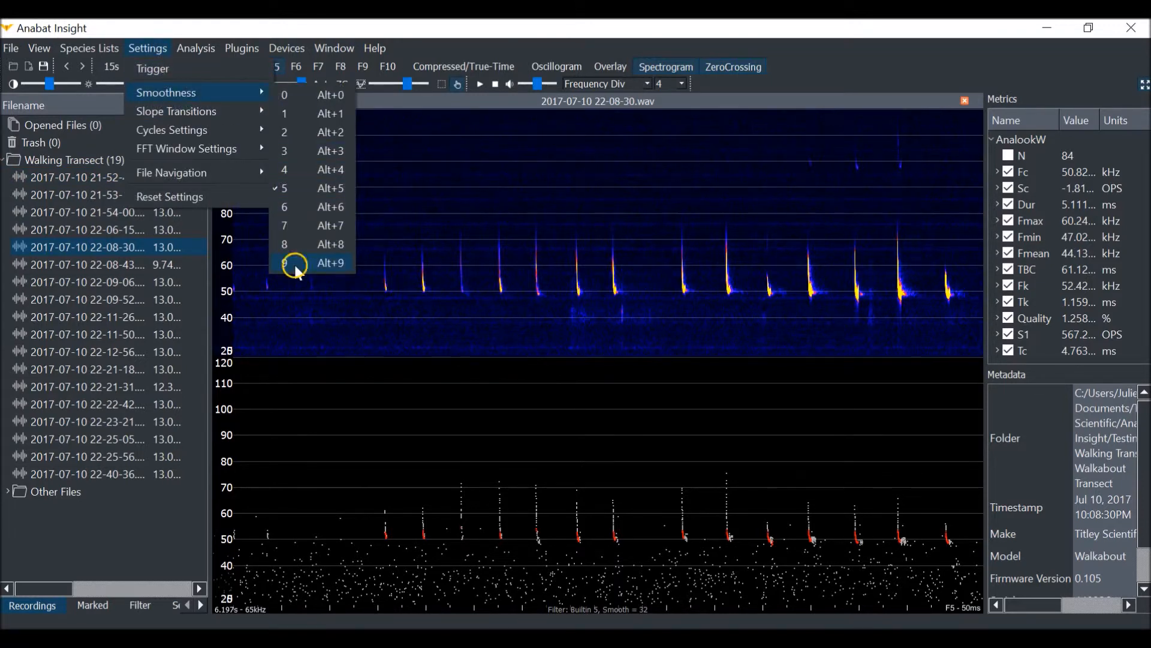
Try smoothness filters 9 and 1, then settle on filter 7
click(284, 262)
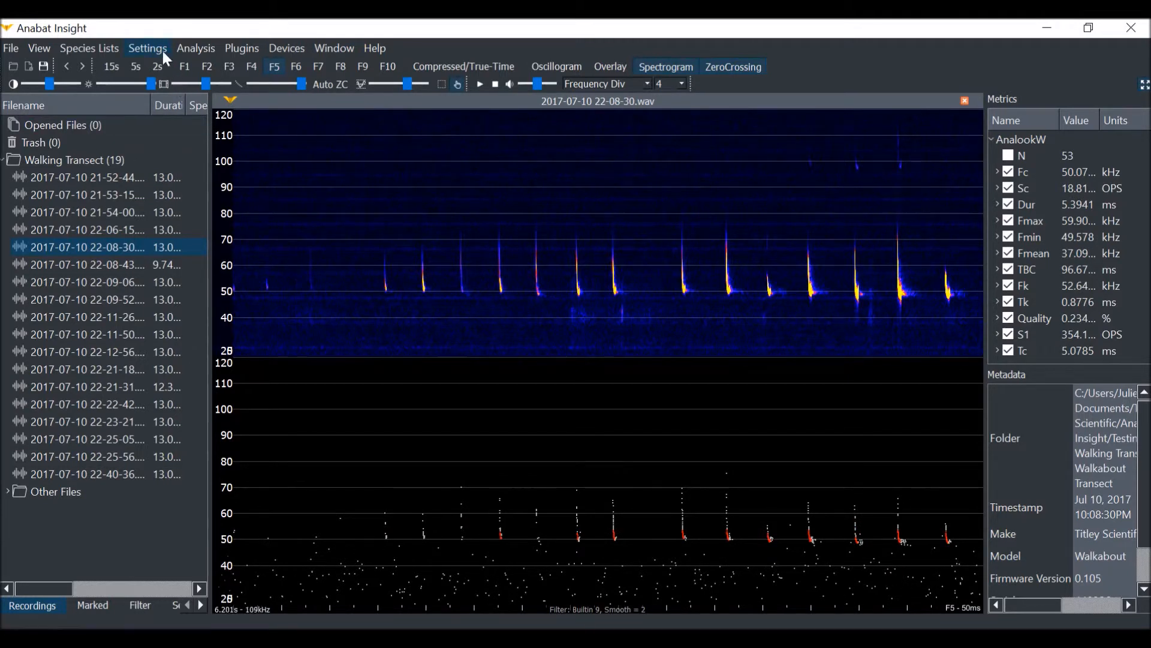
click(148, 49)
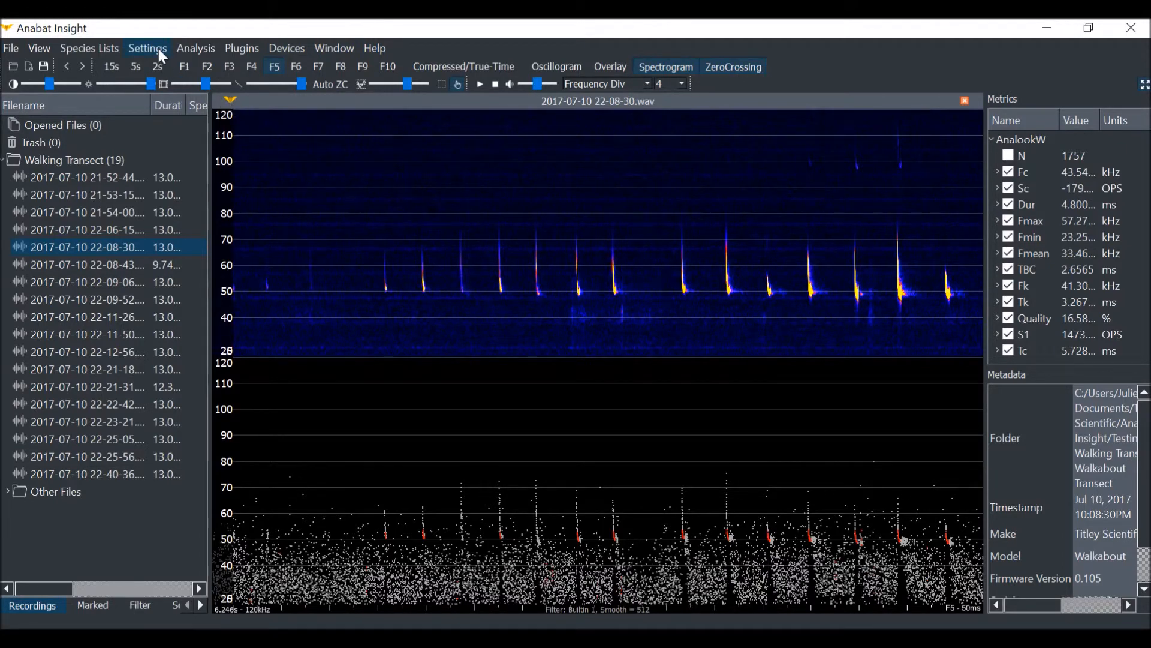
click(147, 48)
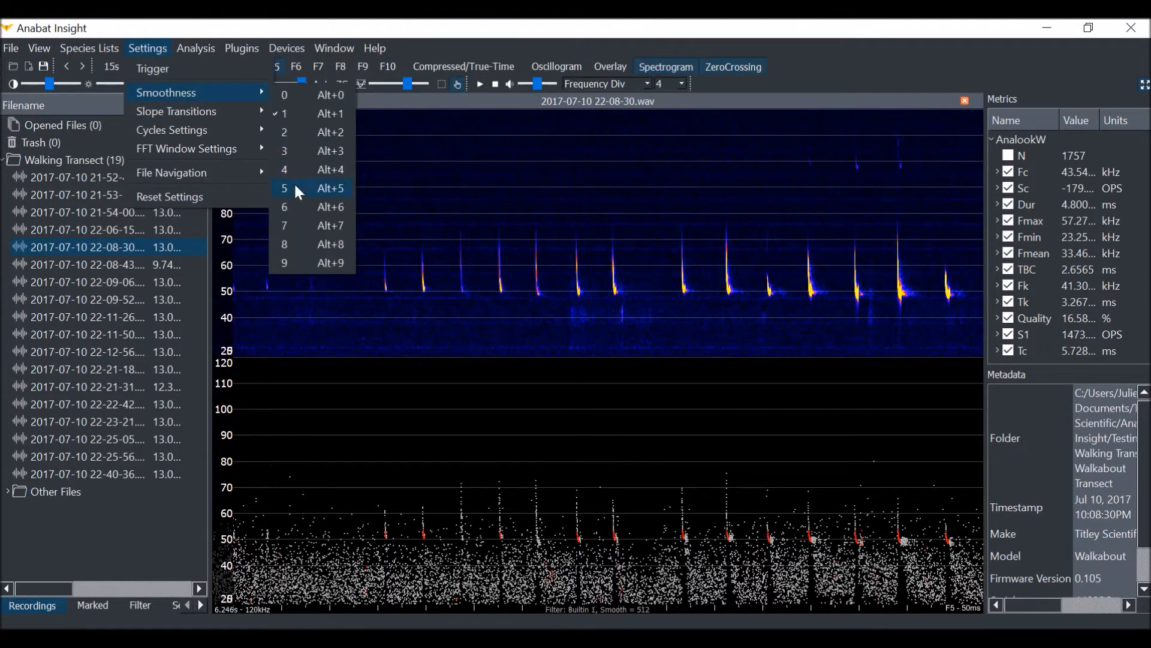
click(284, 188)
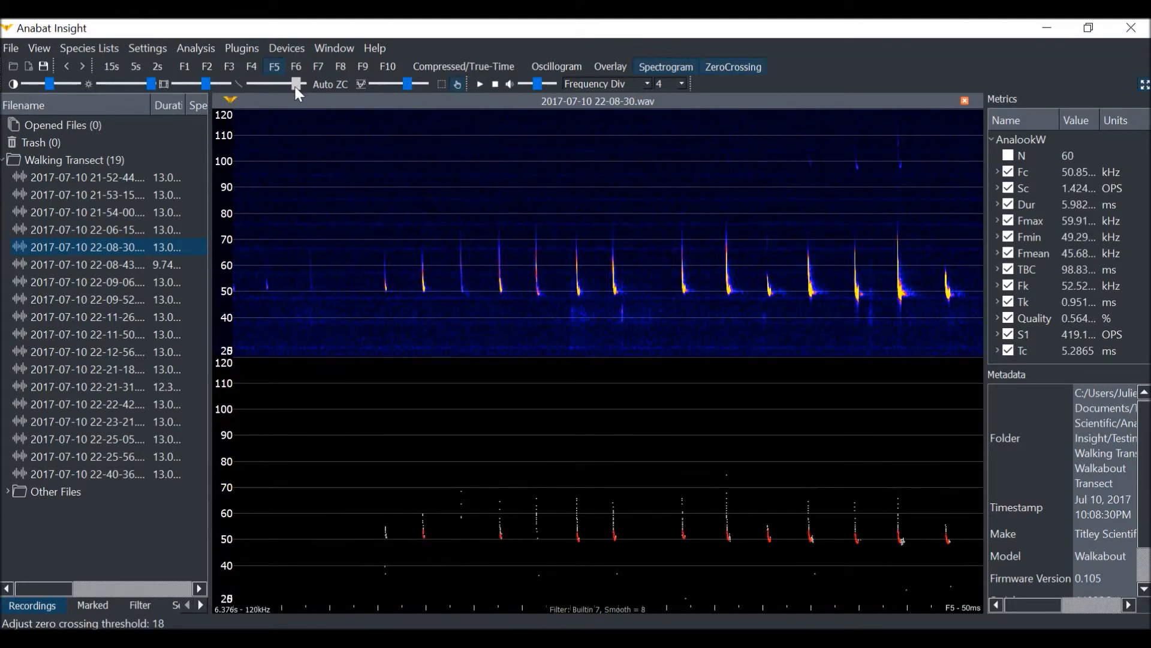
Nudge the zero-crossing threshold slightly and switch back to compressed mode
drag(295, 83, 294, 83)
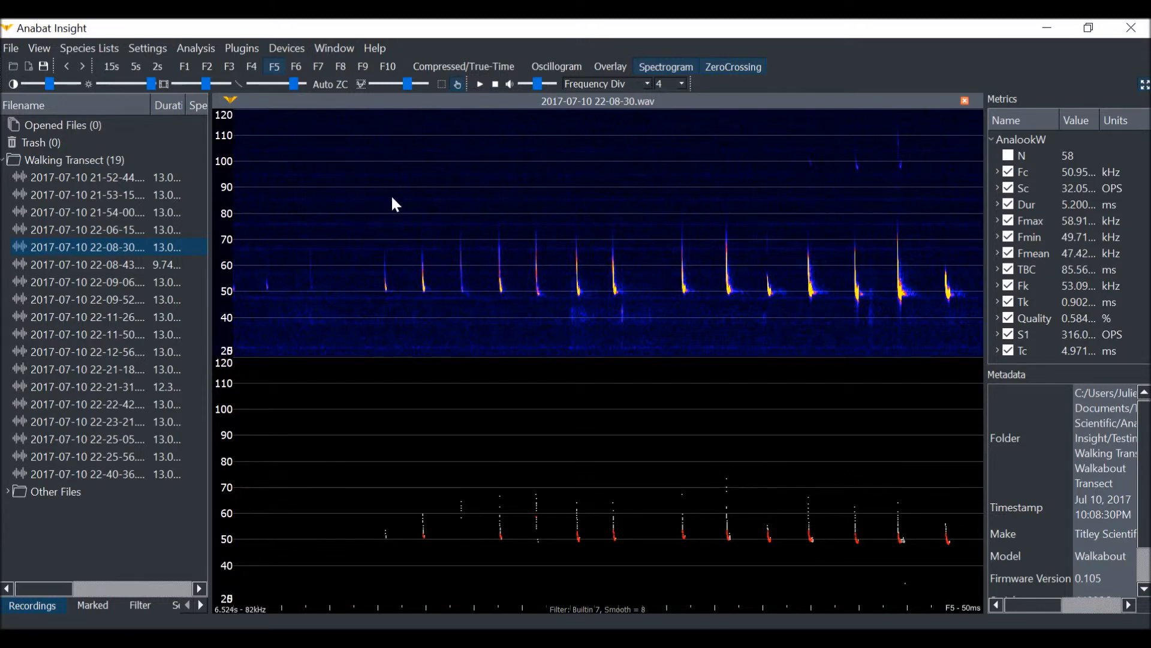
click(464, 66)
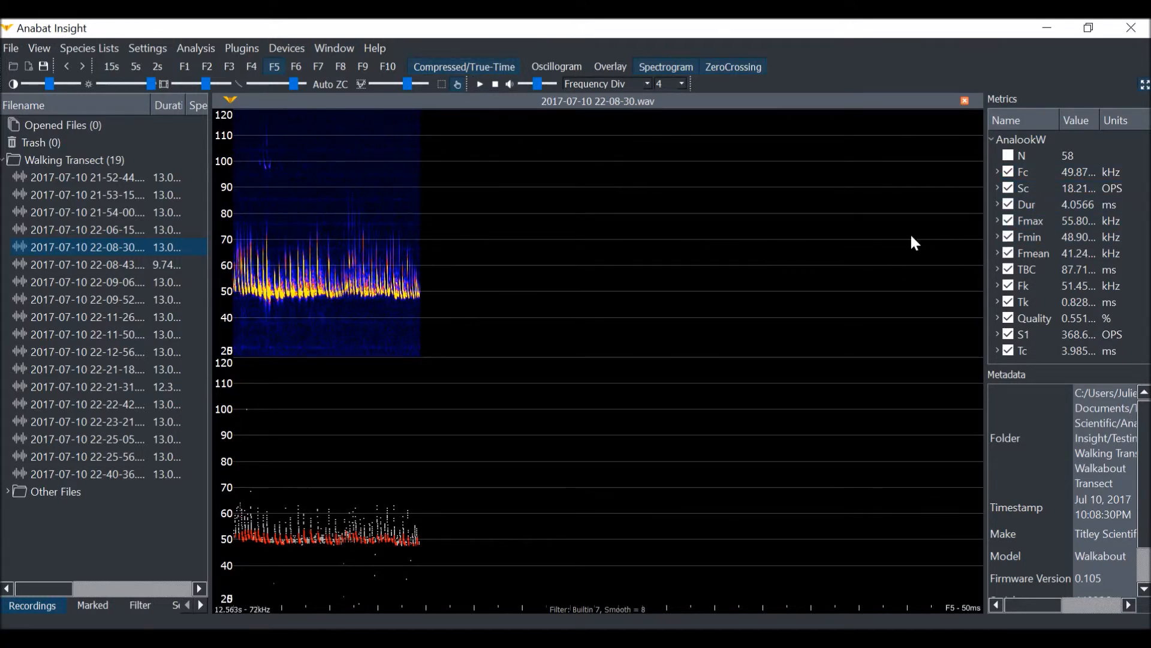
mouse_move(875, 243)
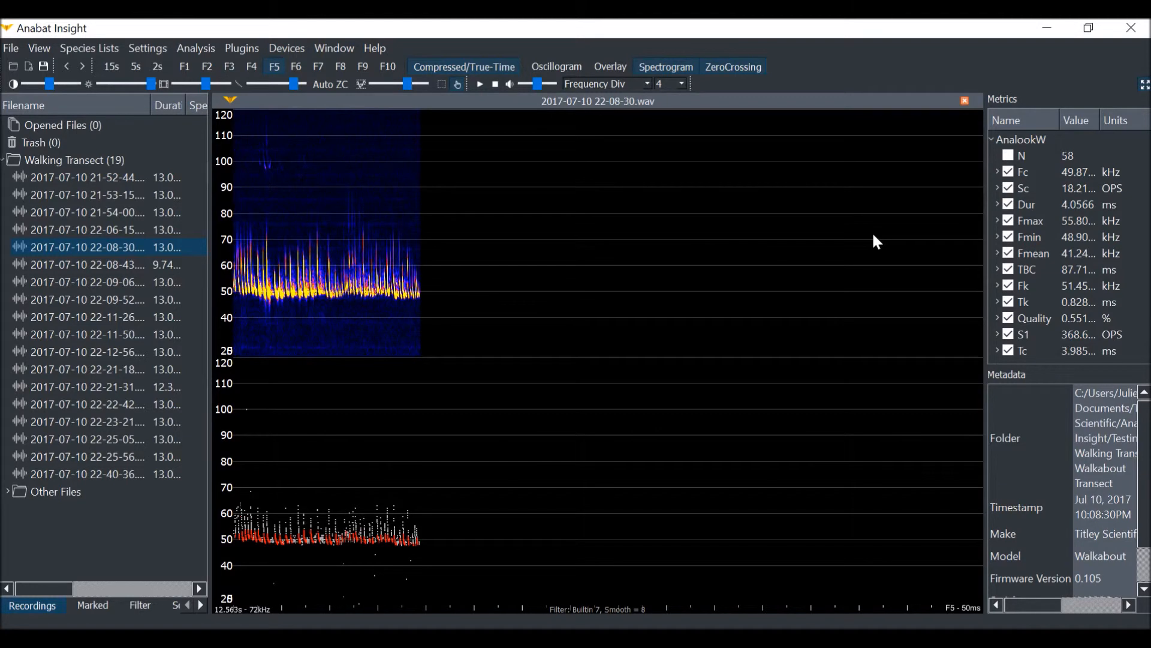